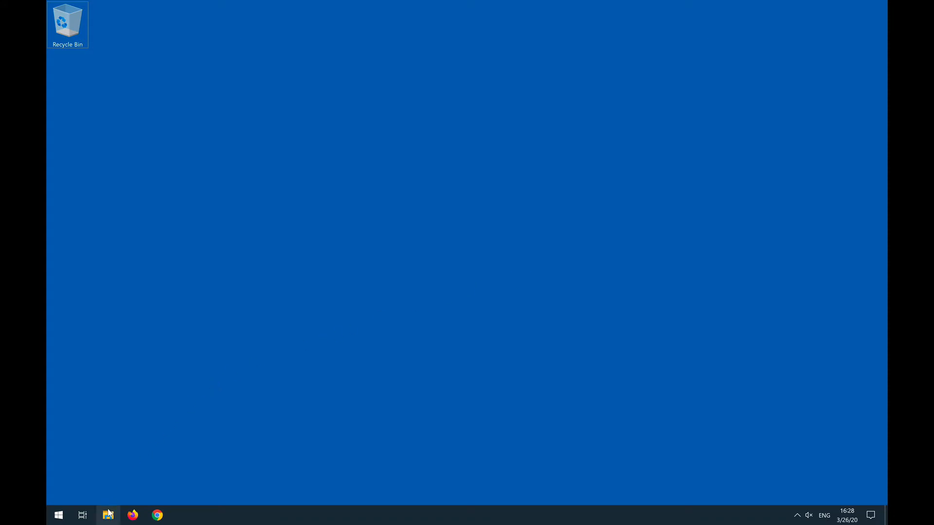
# Browse into Documents\dbc-demo so the project's files are listed
pyautogui.click(108, 515)
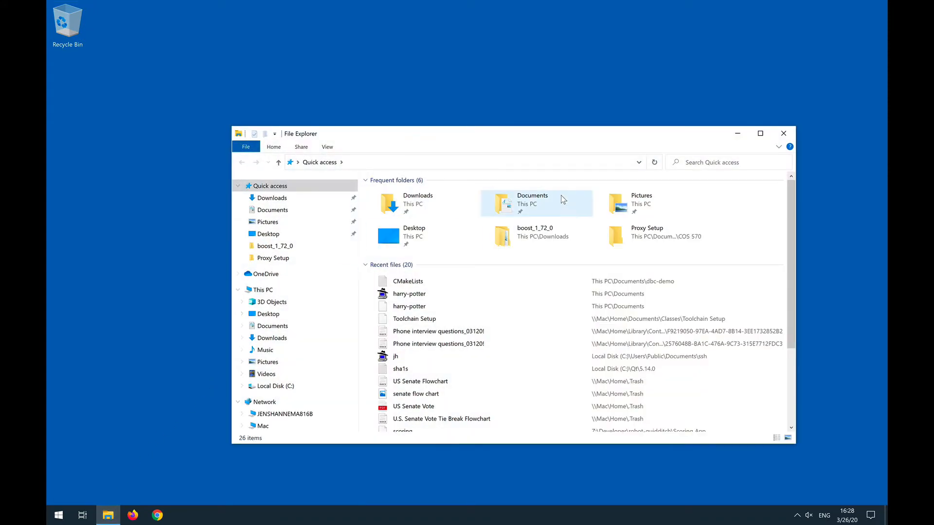
pyautogui.doubleClick(532, 202)
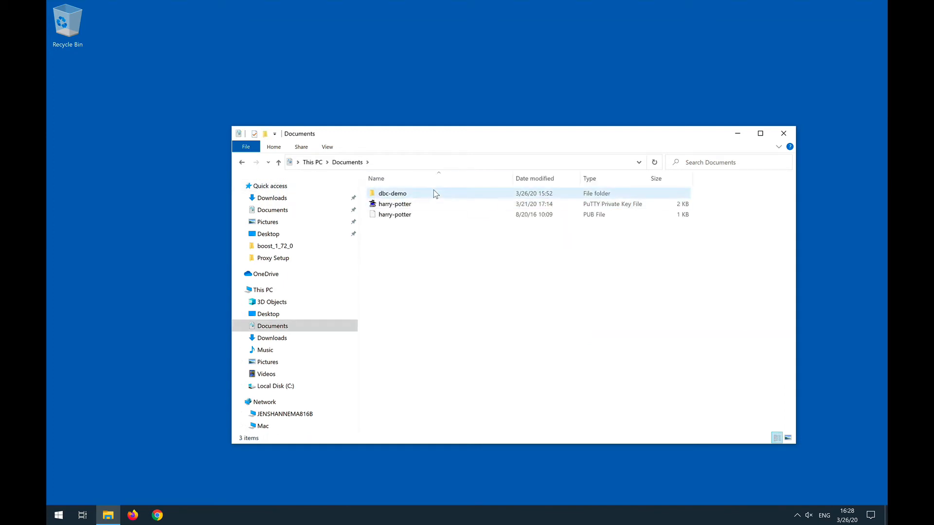
pyautogui.doubleClick(392, 193)
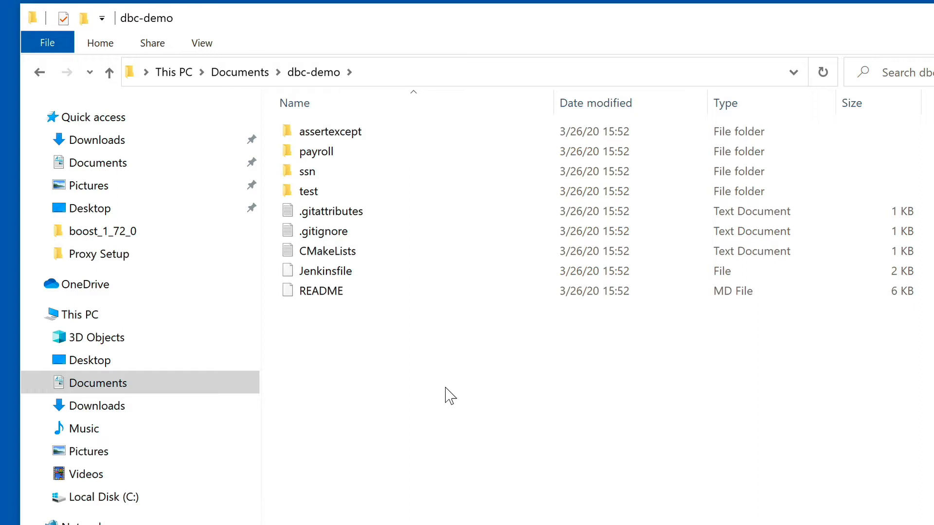
pyautogui.moveTo(440, 377)
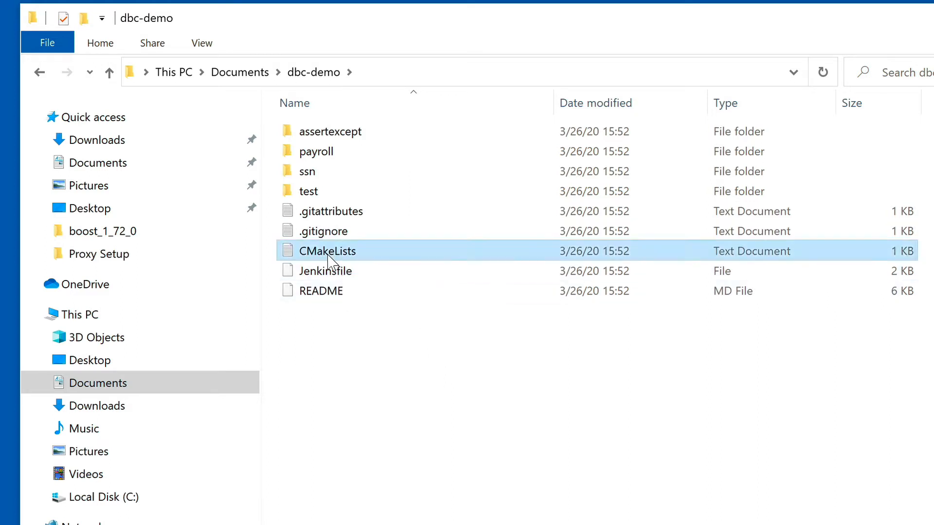
pyautogui.moveTo(381, 251)
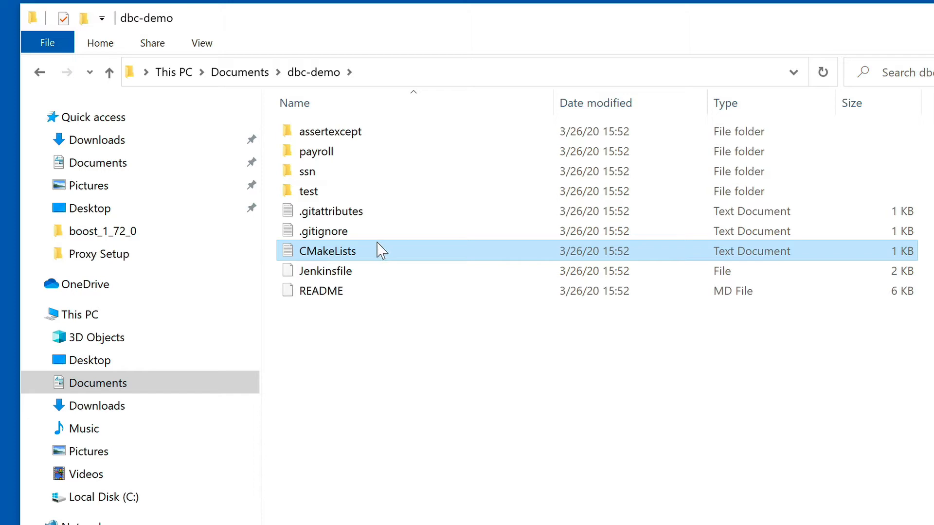
# Load CMakeLists from dbc-demo into Notepad to read the build configuration
pyautogui.doubleClick(327, 250)
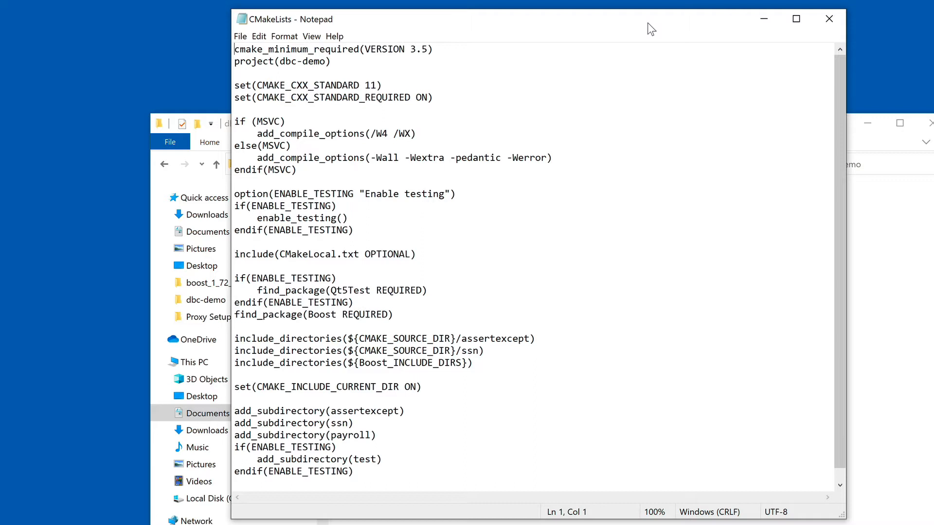
pyautogui.moveTo(436, 248)
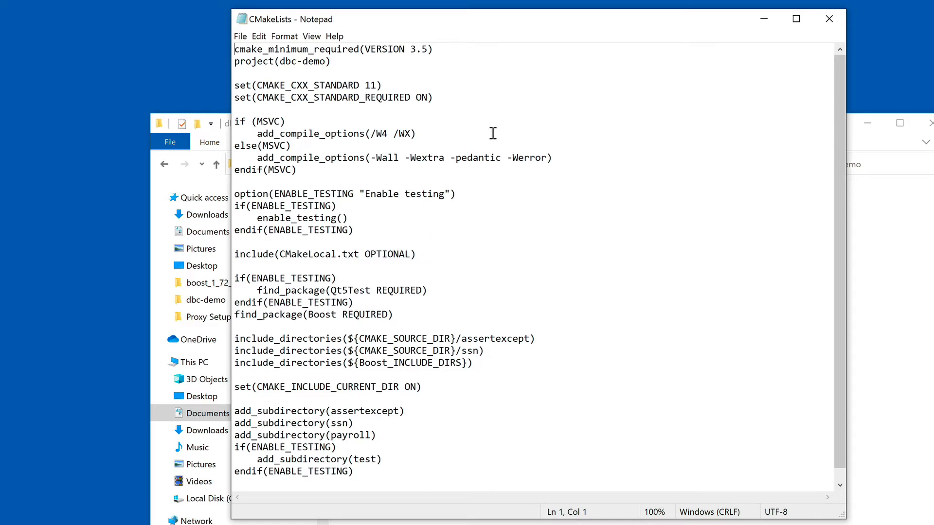
pyautogui.moveTo(518, 64)
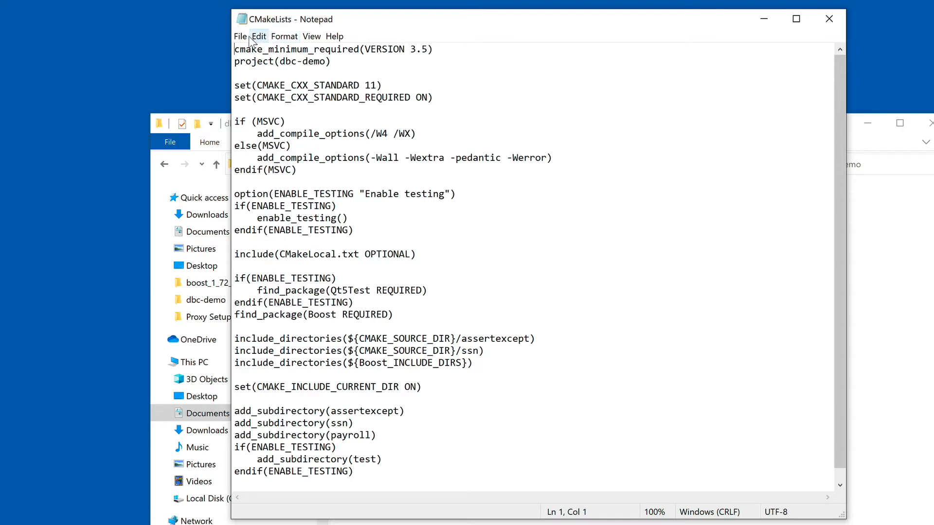
# Start a new blank untitled document via File > New
pyautogui.click(241, 36)
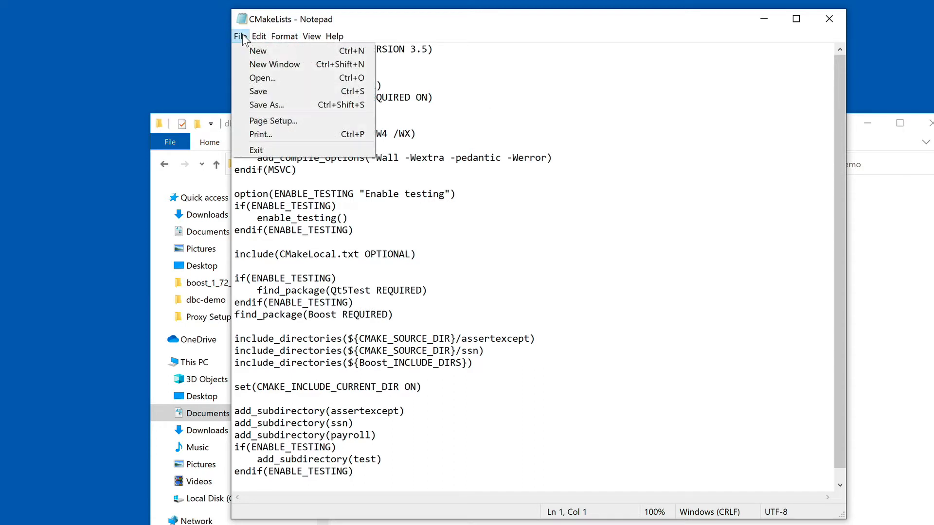
pyautogui.click(257, 50)
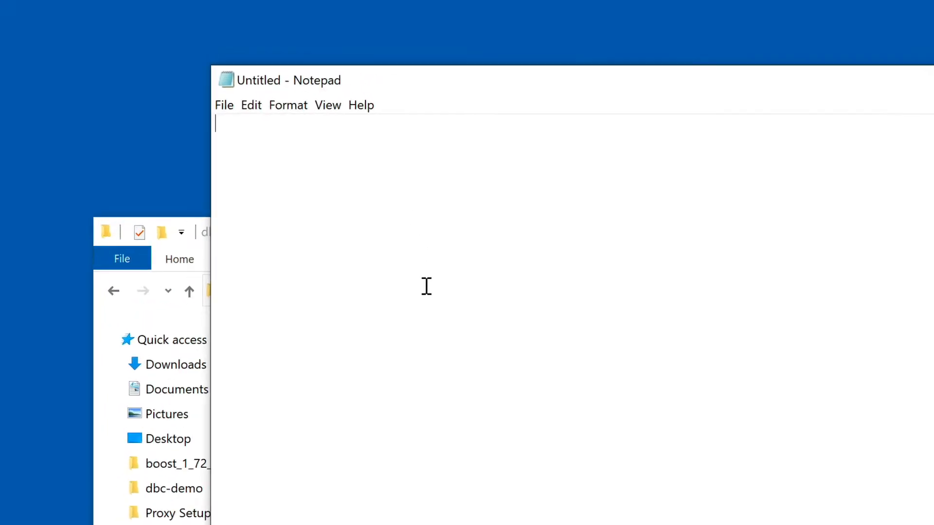
# Write the line set(BOOST_ROOT "C:/Program Files/Boost/boost_1_72_0")
pyautogui.write('set')
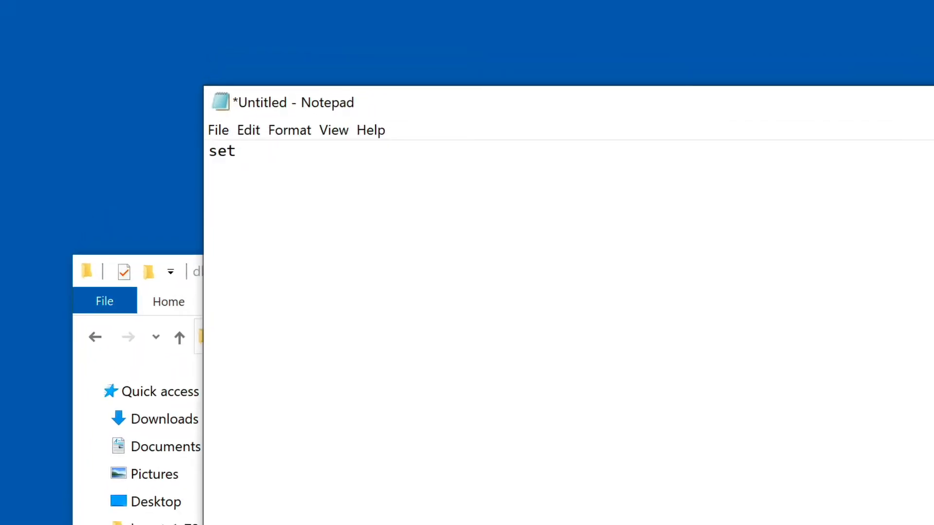
pyautogui.write('(B')
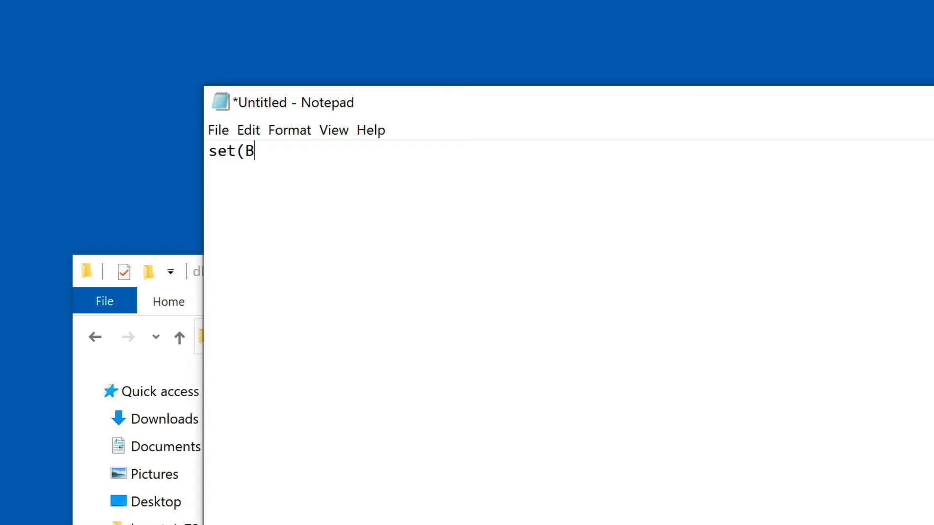
pyautogui.write('OOST_')
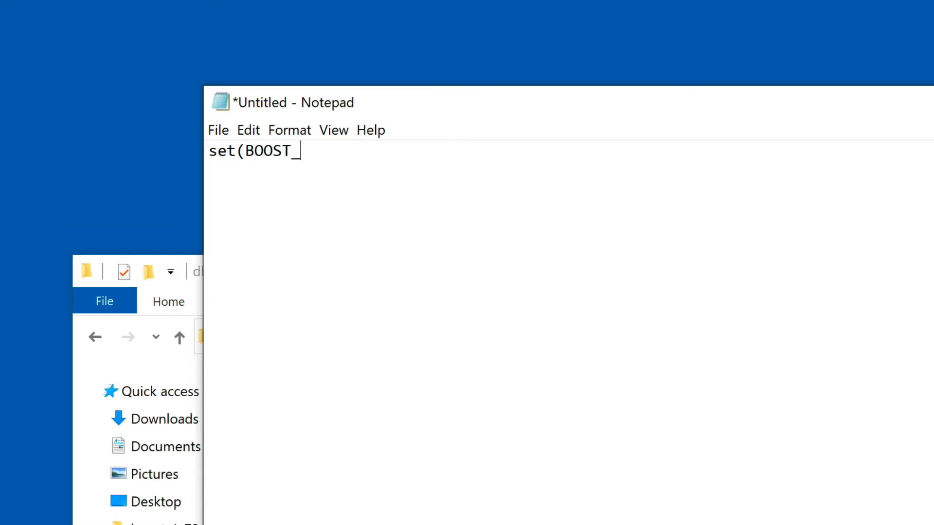
pyautogui.write('ROOT')
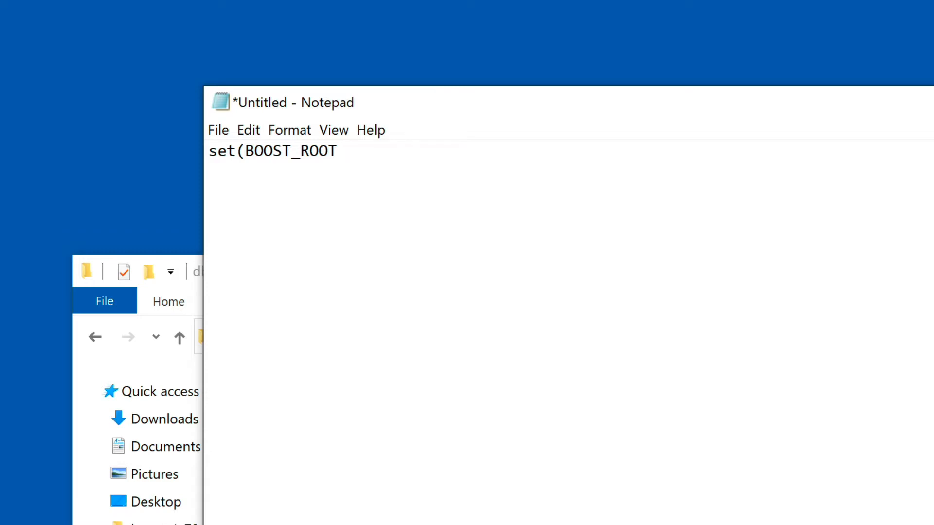
pyautogui.write('"')
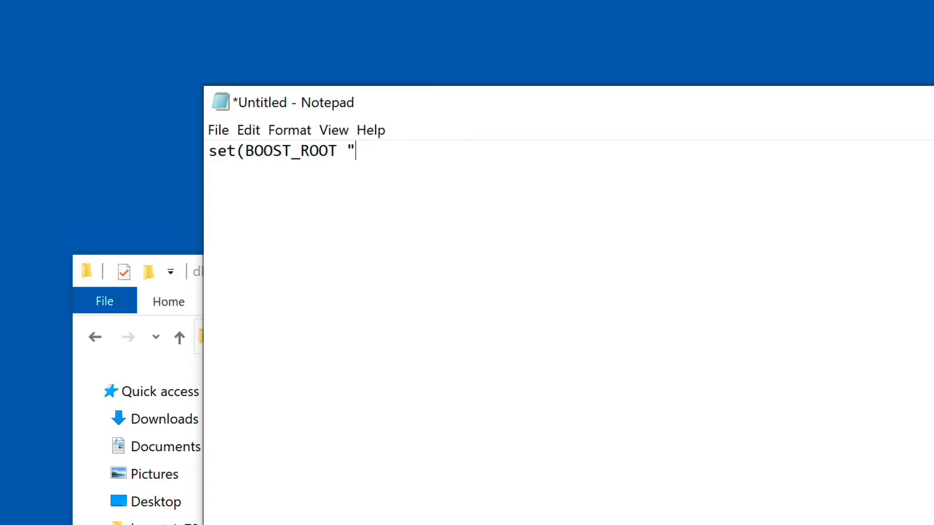
pyautogui.write('C')
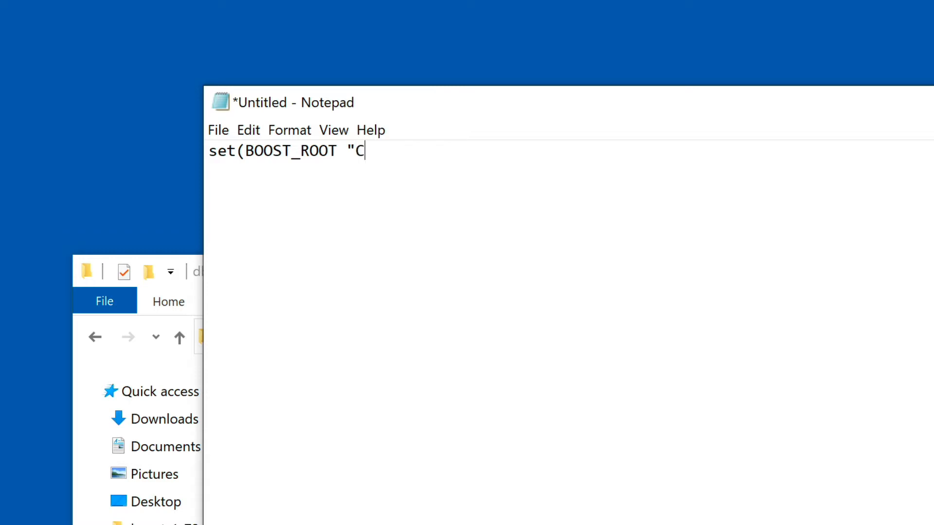
pyautogui.write(':/')
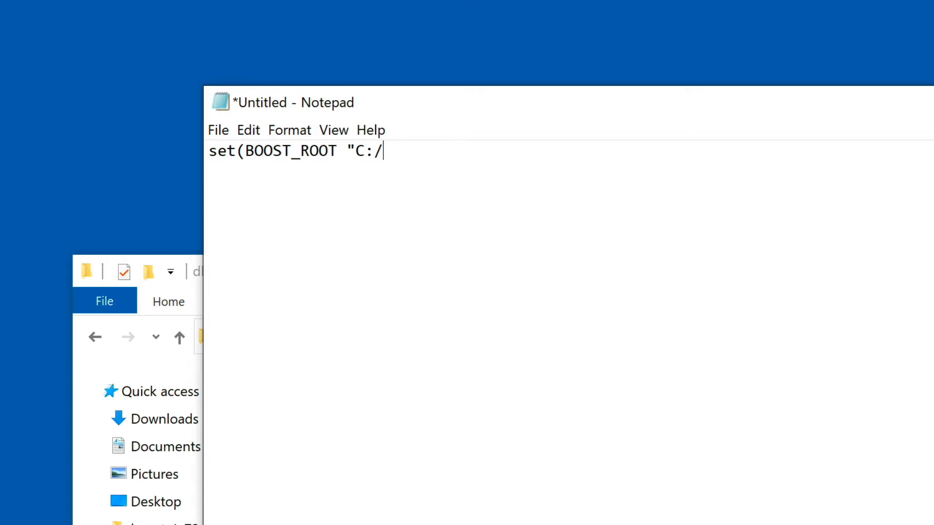
pyautogui.write('Program F')
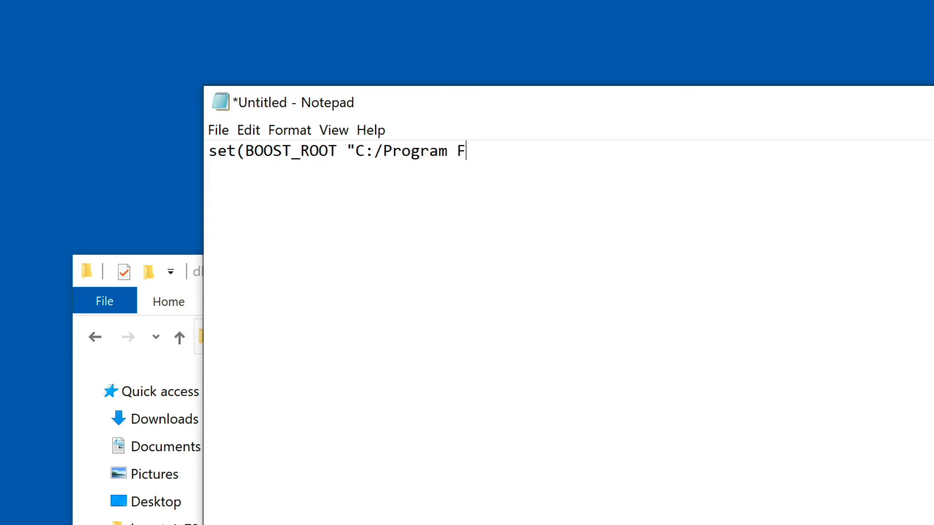
pyautogui.write('iles/')
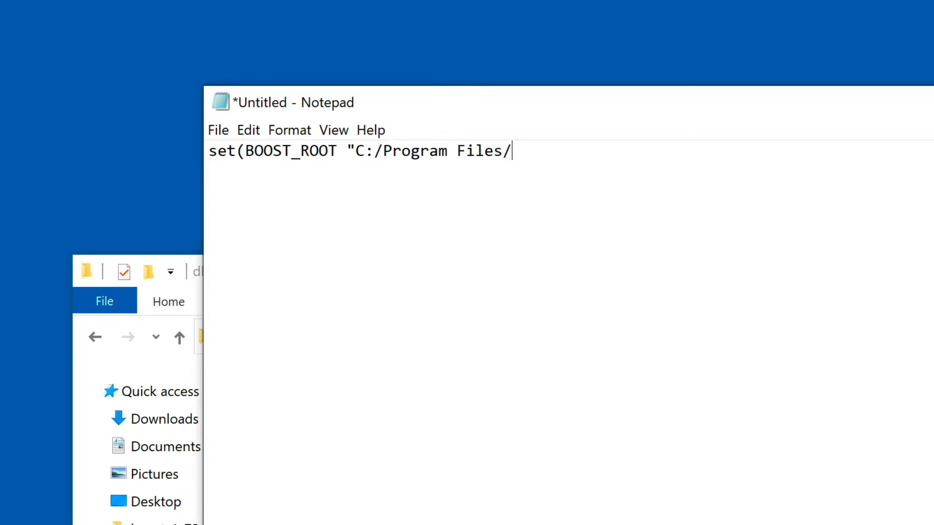
pyautogui.write('Boost')
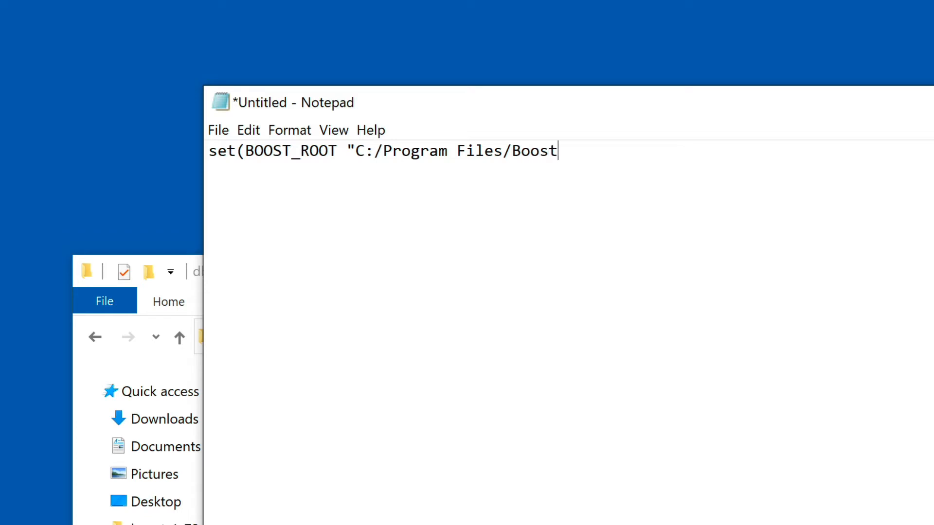
pyautogui.write('/')
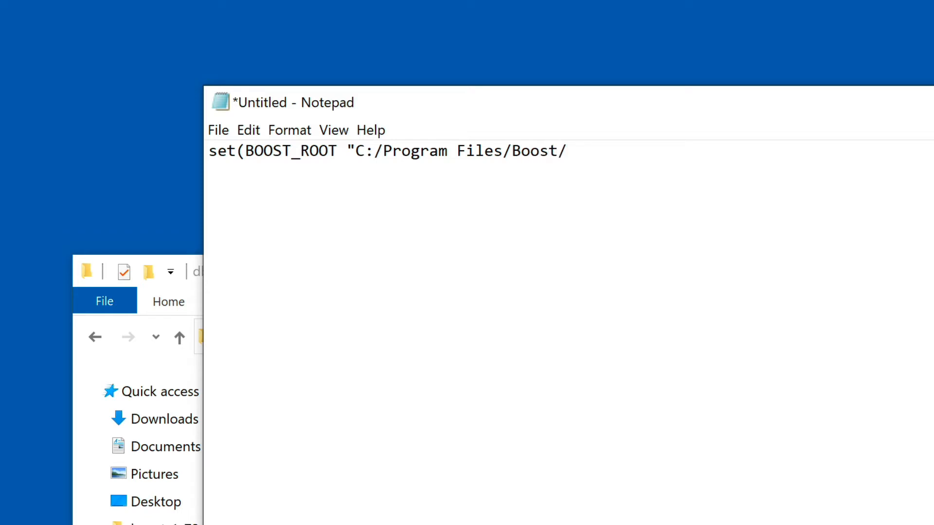
pyautogui.write('boos')
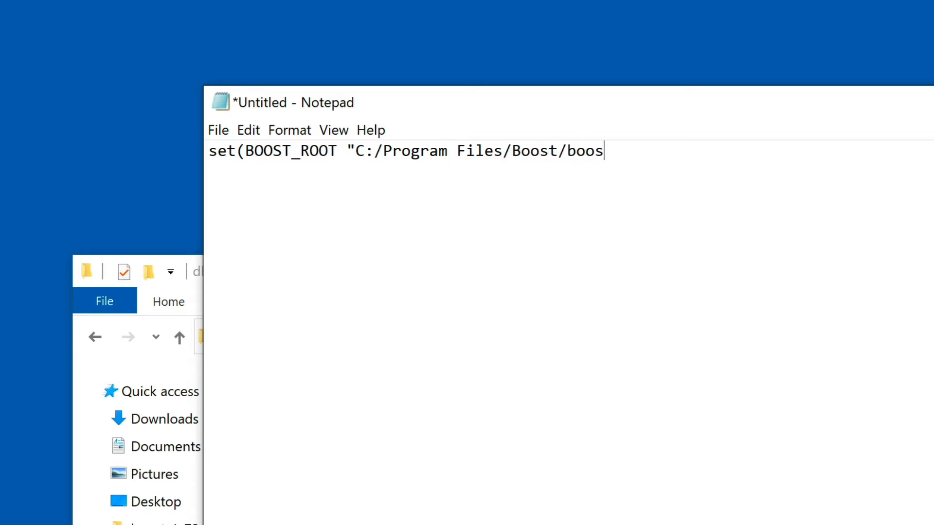
pyautogui.write('t_1')
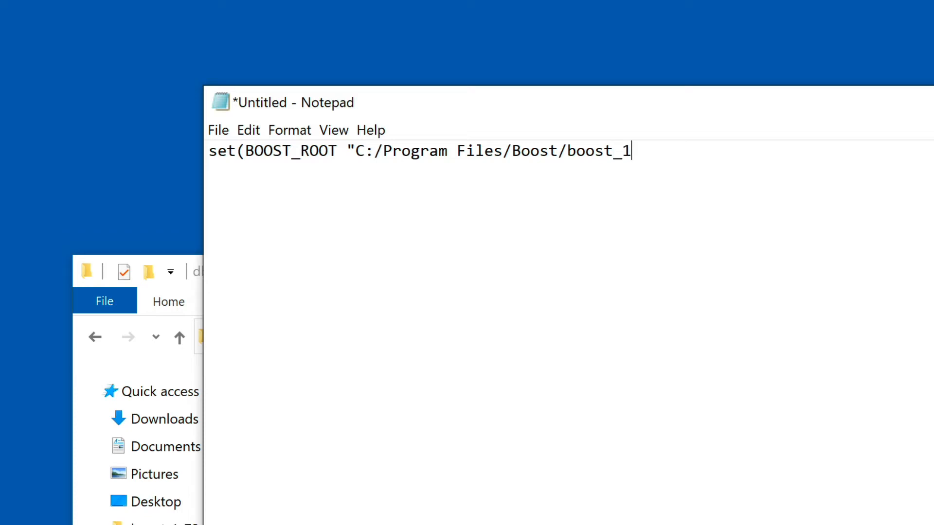
pyautogui.write('72')
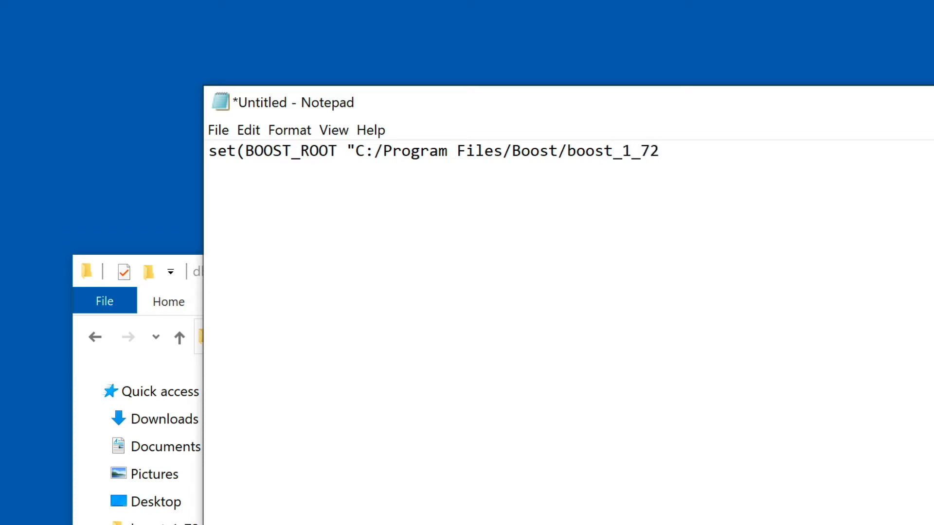
pyautogui.write('_0')
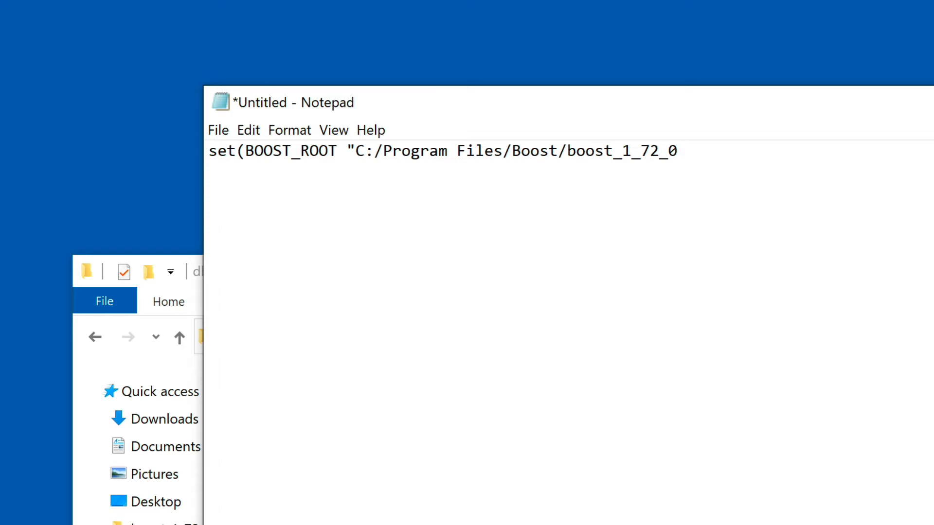
pyautogui.write('")')
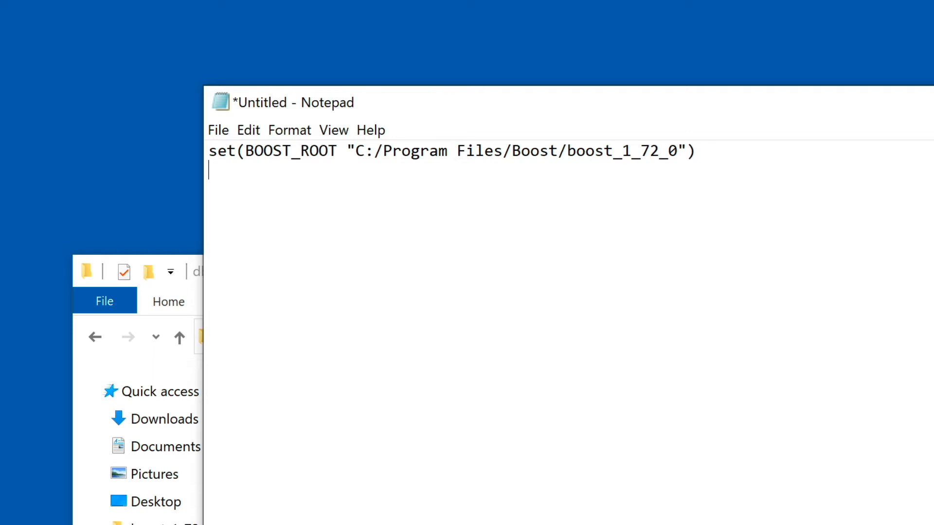
# Write the second line set(CMAKE_PREFIX_PATH "C:/Qt/5.14.1/mingw73_64")
pyautogui.write('set')
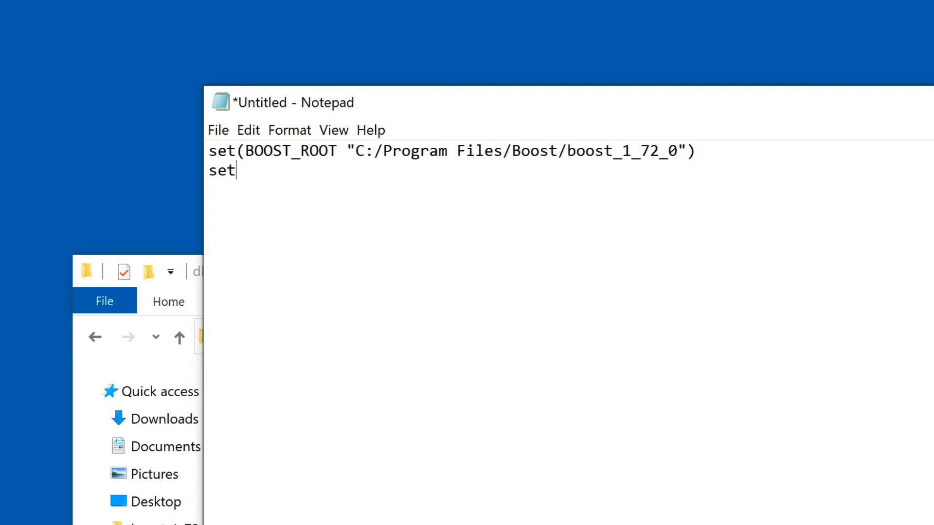
pyautogui.write('(C')
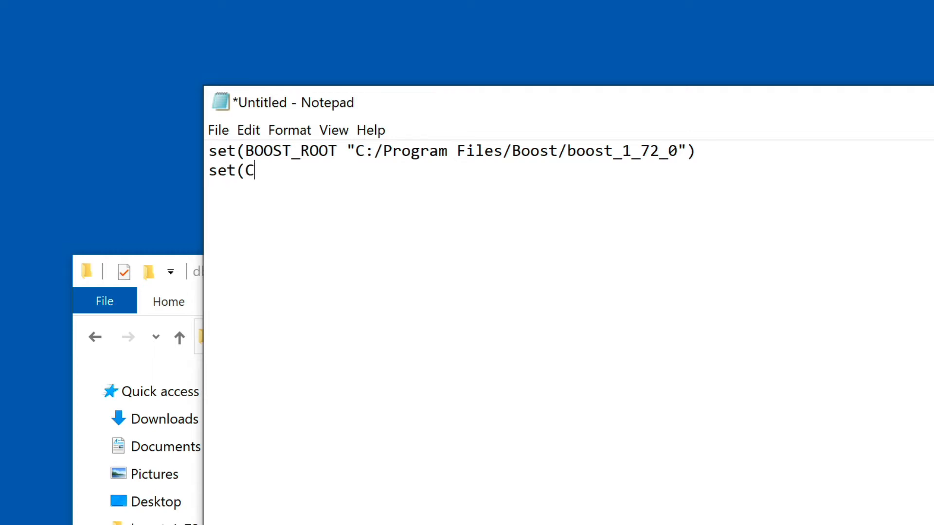
pyautogui.write('M')
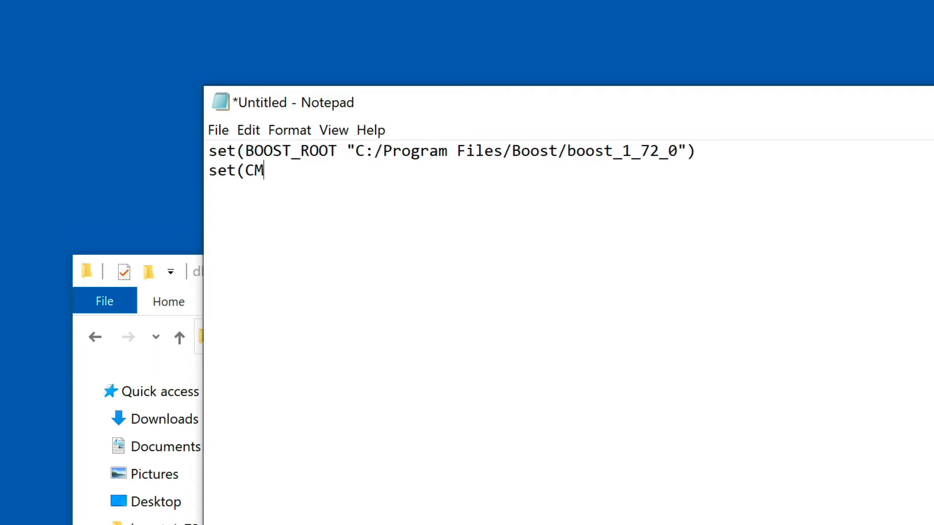
pyautogui.write('AK')
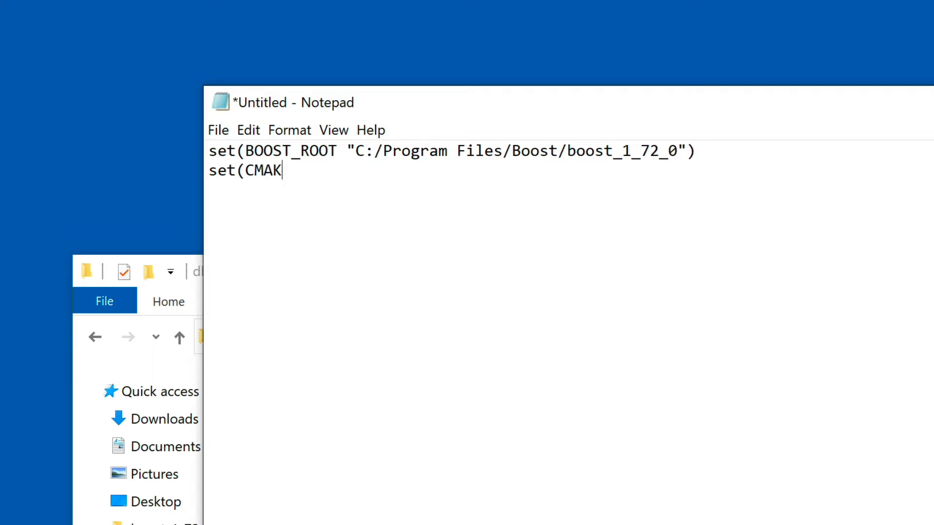
pyautogui.write('E')
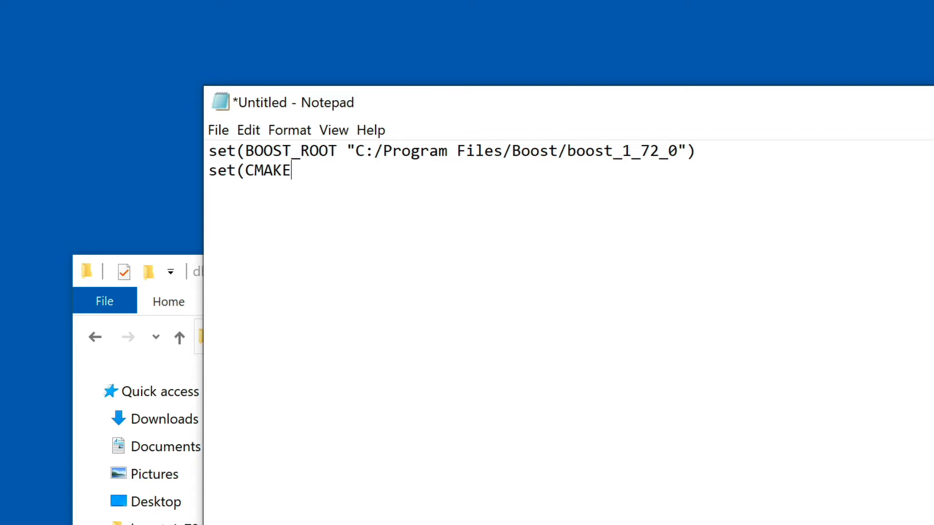
pyautogui.write('_PREFIX_X')
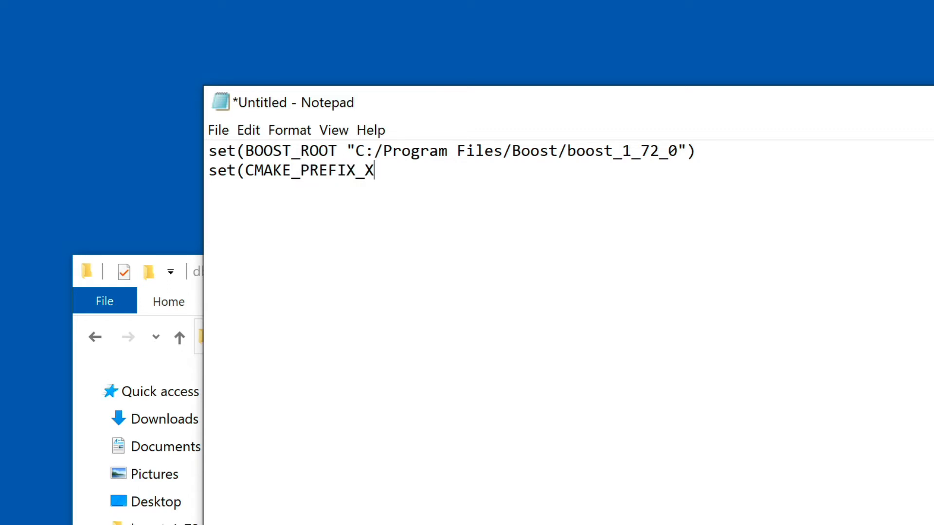
pyautogui.write('PATH "')
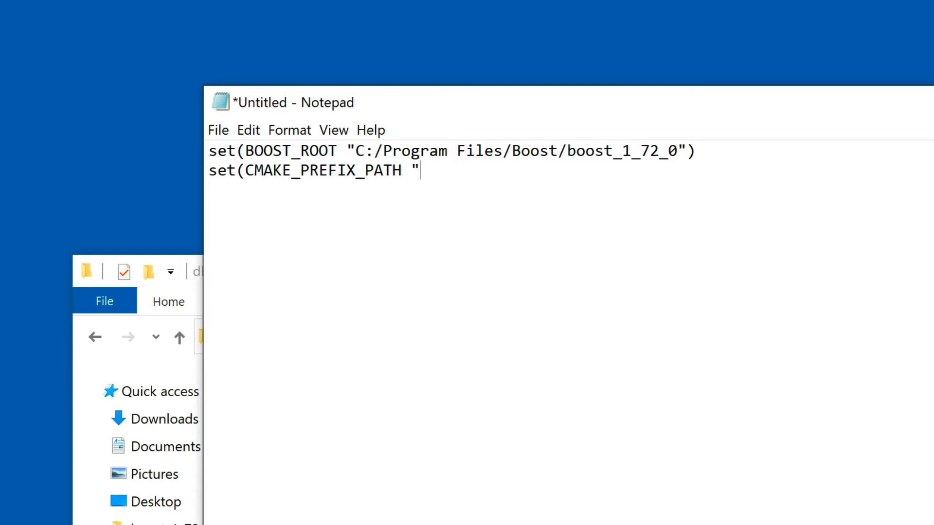
pyautogui.write('C:')
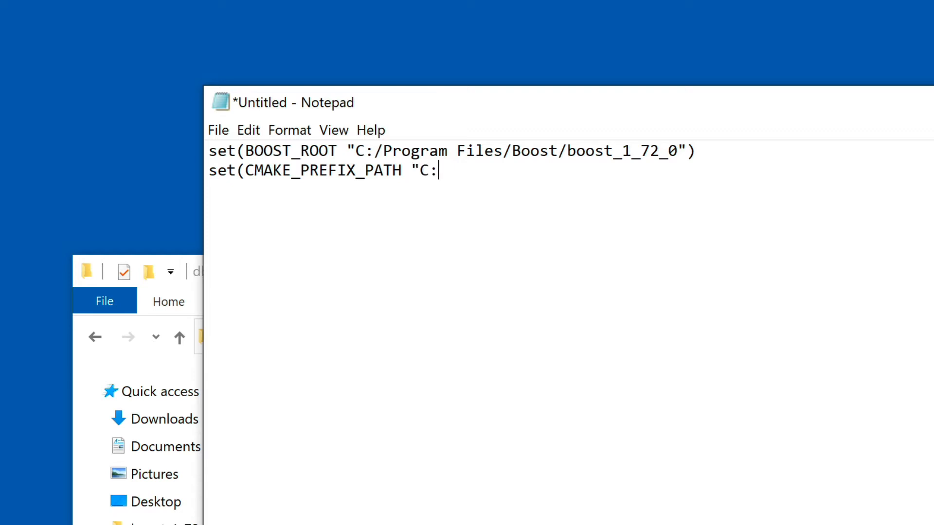
pyautogui.write('/Qt/')
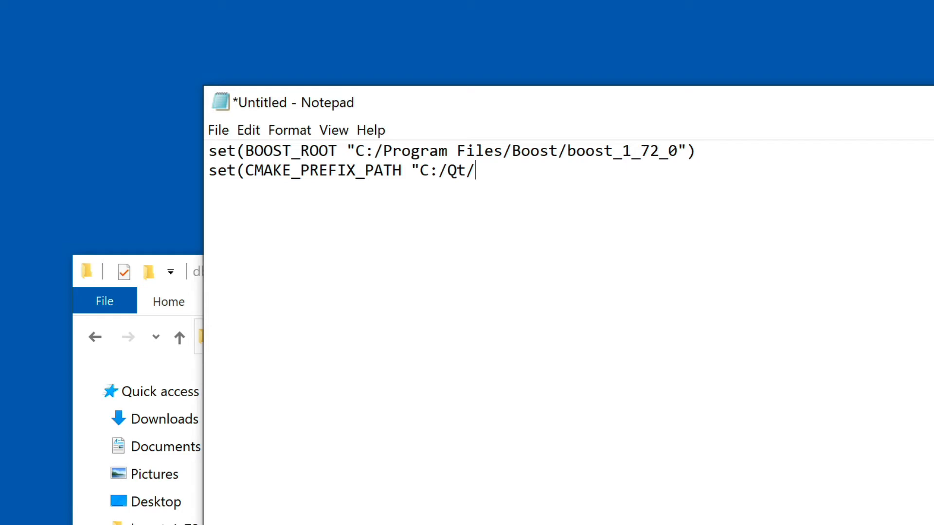
pyautogui.write('5.')
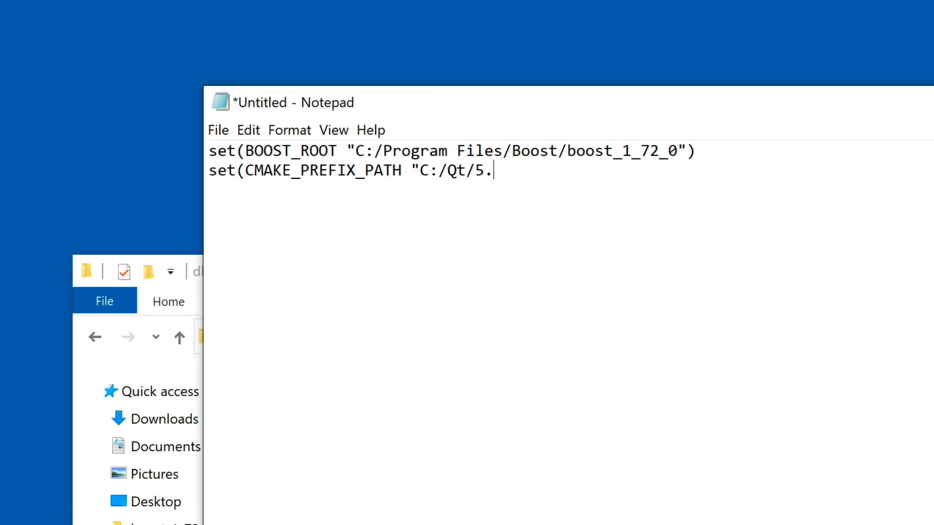
pyautogui.write('14.1')
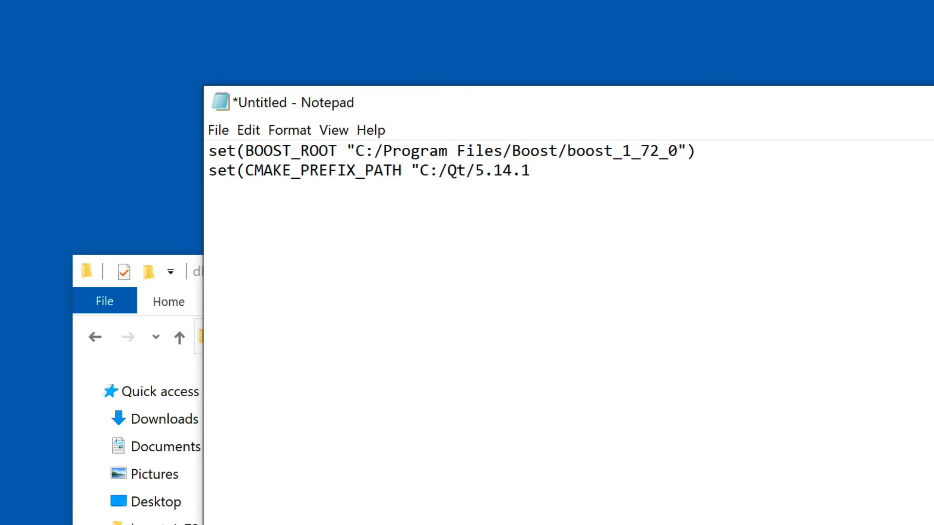
pyautogui.write('/')
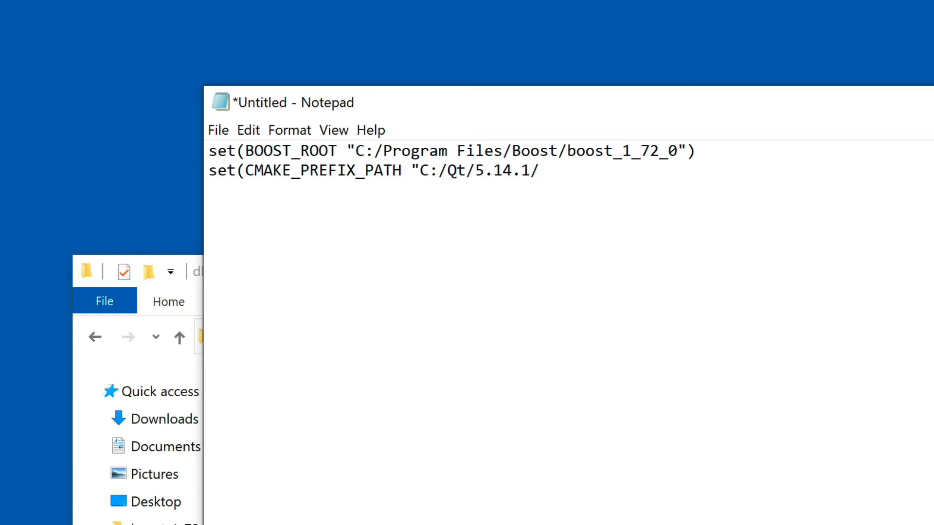
pyautogui.write('m')
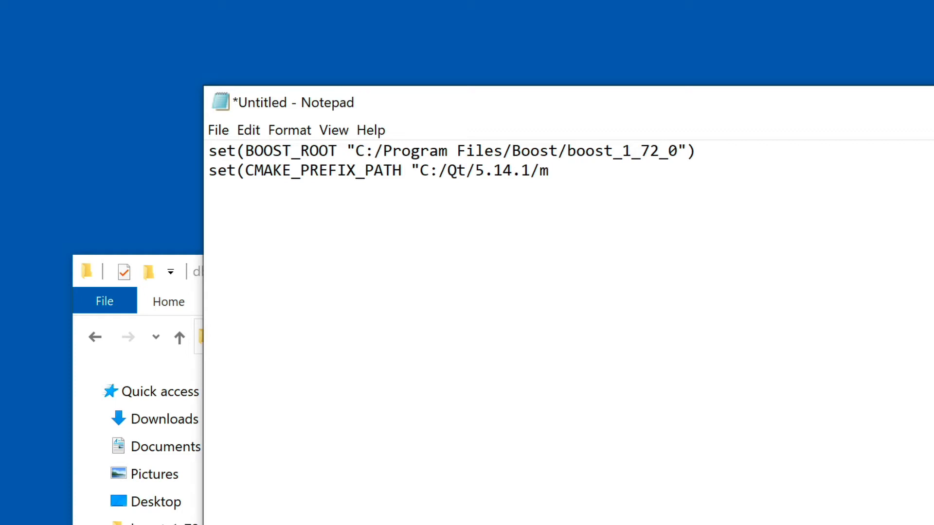
pyautogui.write('in')
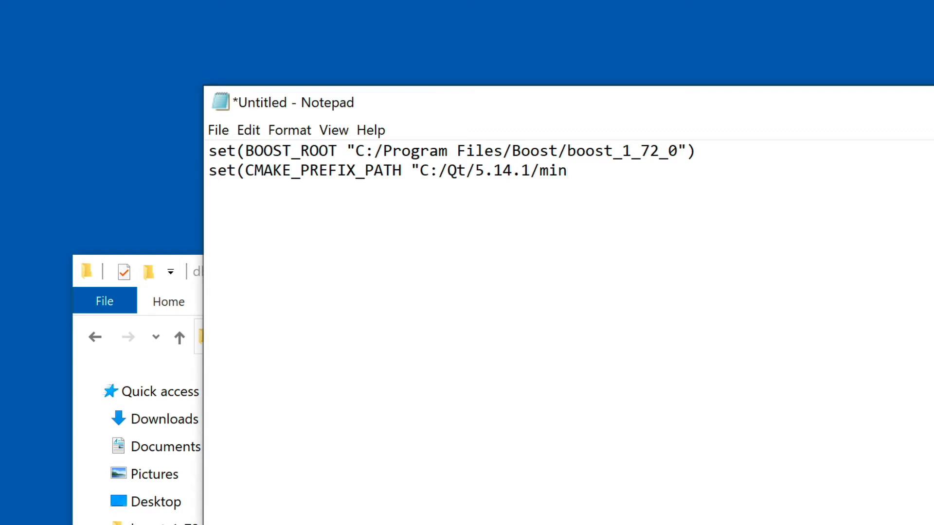
pyautogui.write('gw')
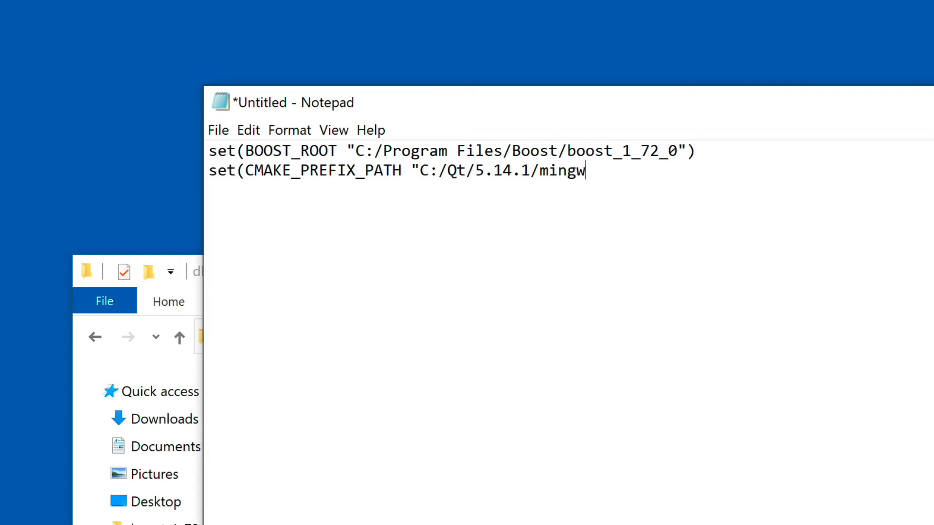
pyautogui.write('73')
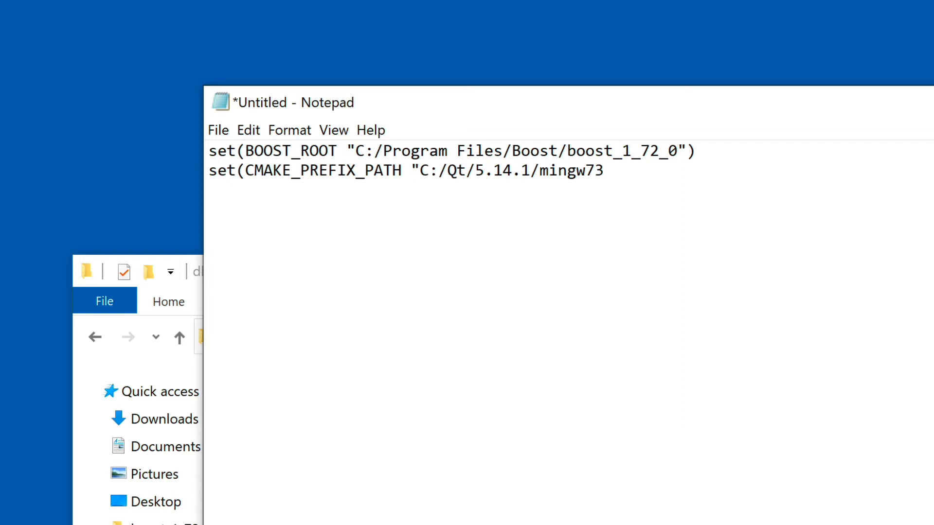
pyautogui.write('_64')
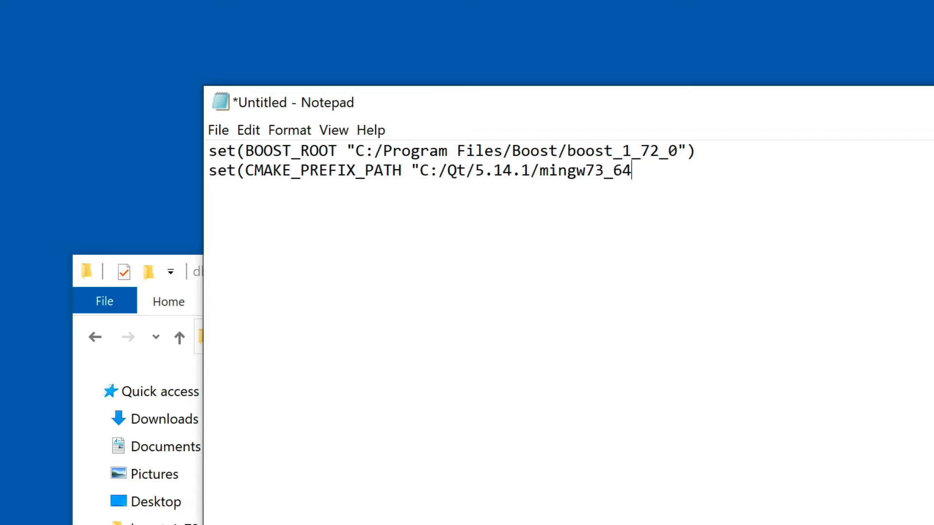
pyautogui.write('")')
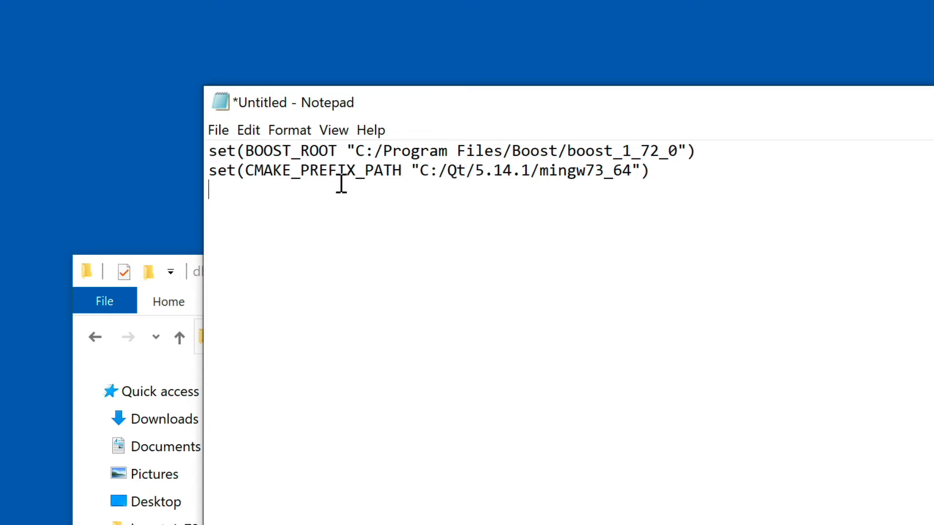
pyautogui.click(218, 130)
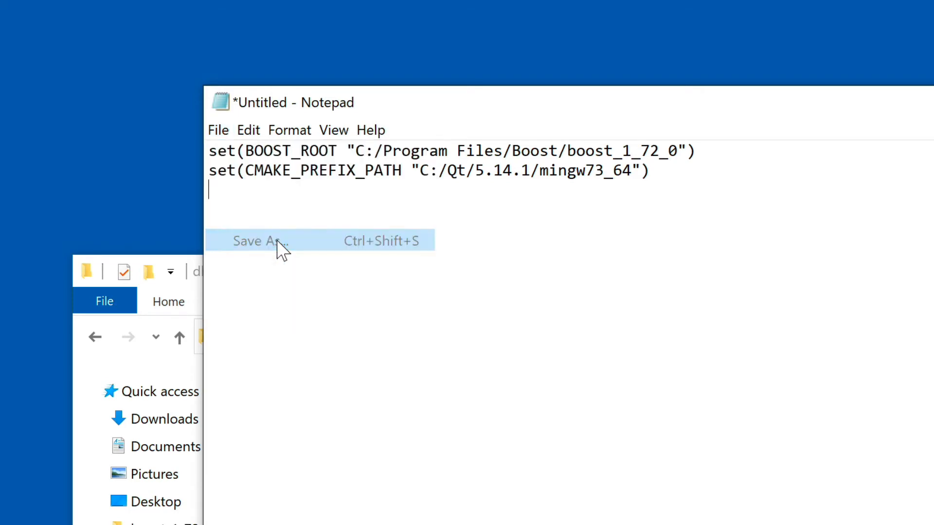
# Save the document as CMakeLocal.txt in the dbc-demo folder using Save As
pyautogui.click(261, 240)
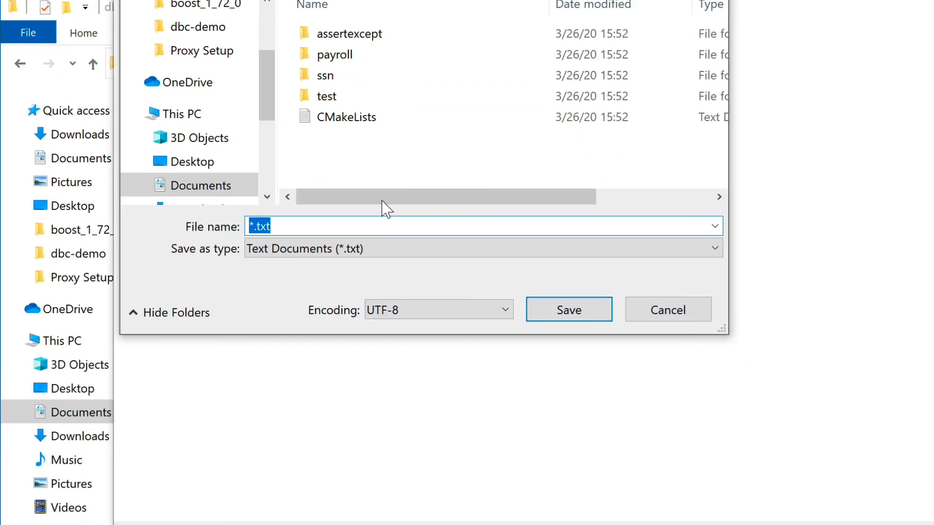
pyautogui.moveTo(365, 225)
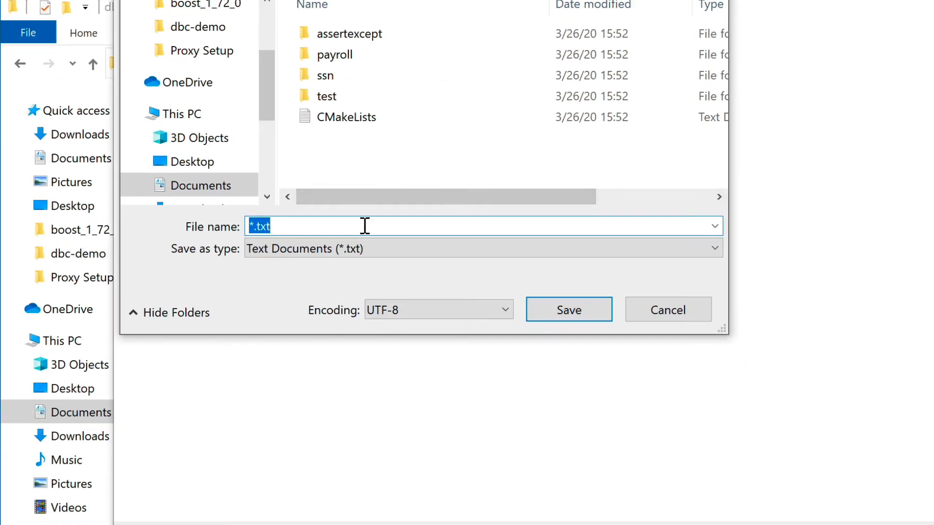
pyautogui.write('CMakeLocal')
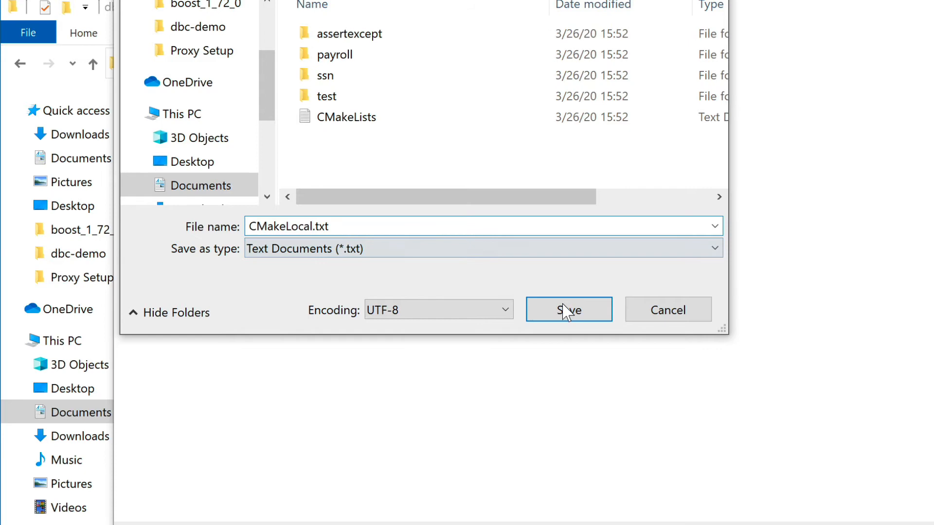
pyautogui.click(567, 309)
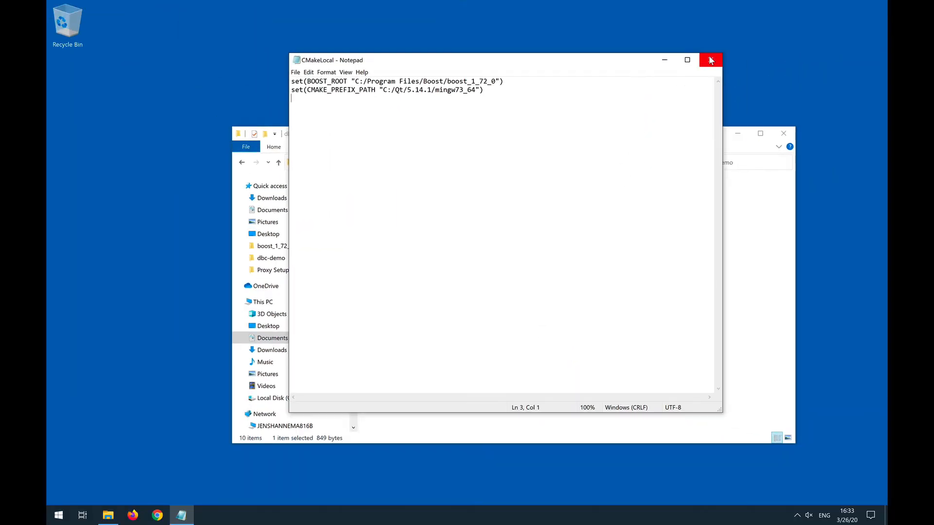
# Close Notepad, leaving CMakeLocal in dbc-demo, and bring up the Start menu
pyautogui.click(710, 59)
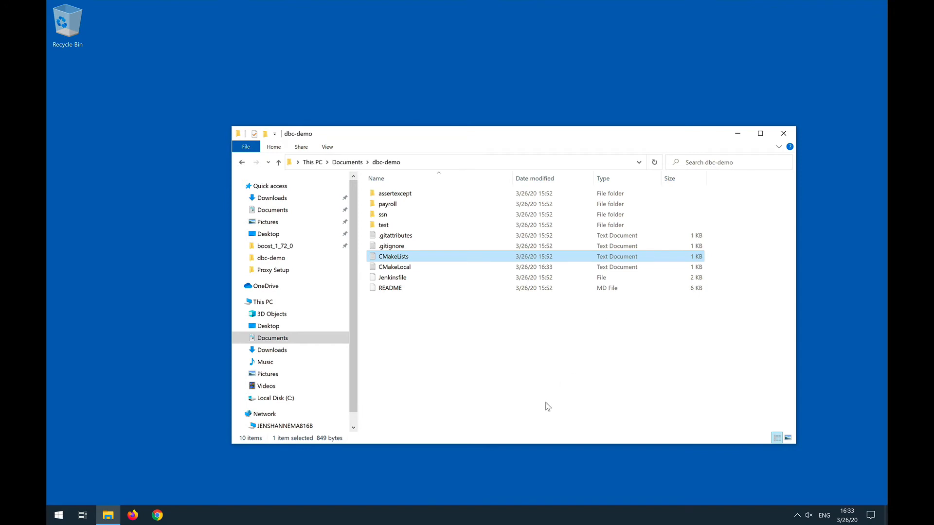
pyautogui.moveTo(547, 383)
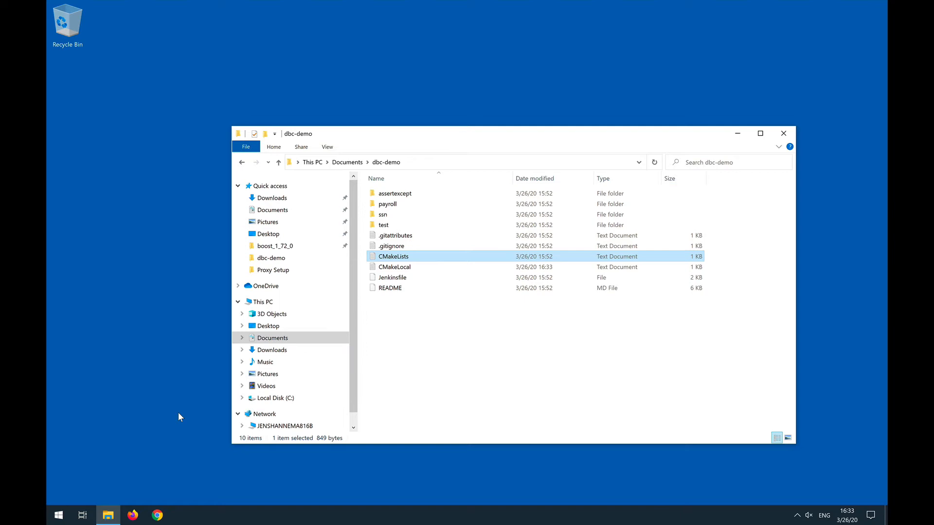
pyautogui.click(58, 515)
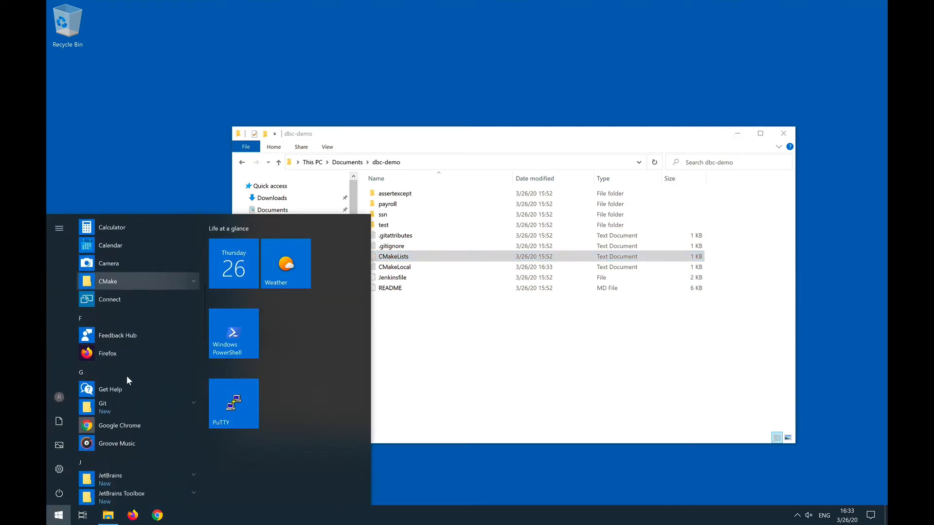
# Launch CLion from the JetBrains entry in the Start menu app list
pyautogui.scroll(-3)
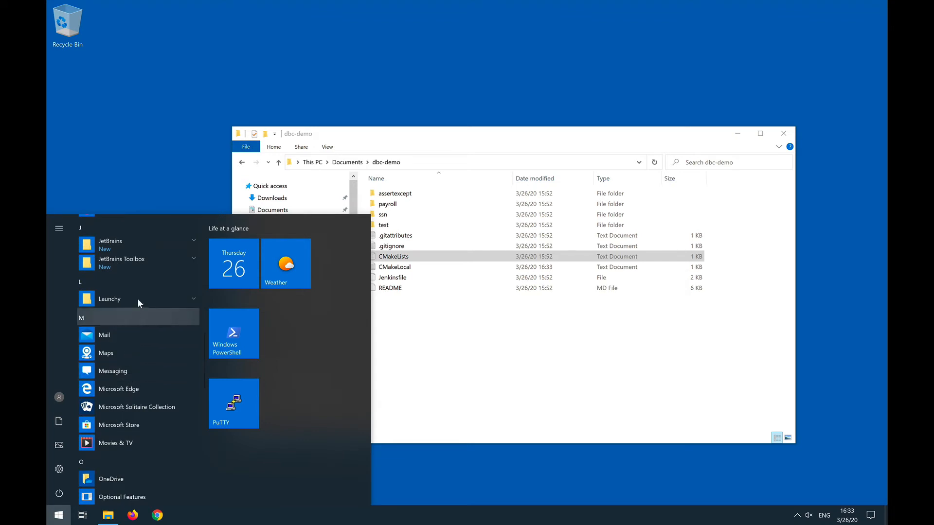
pyautogui.click(137, 245)
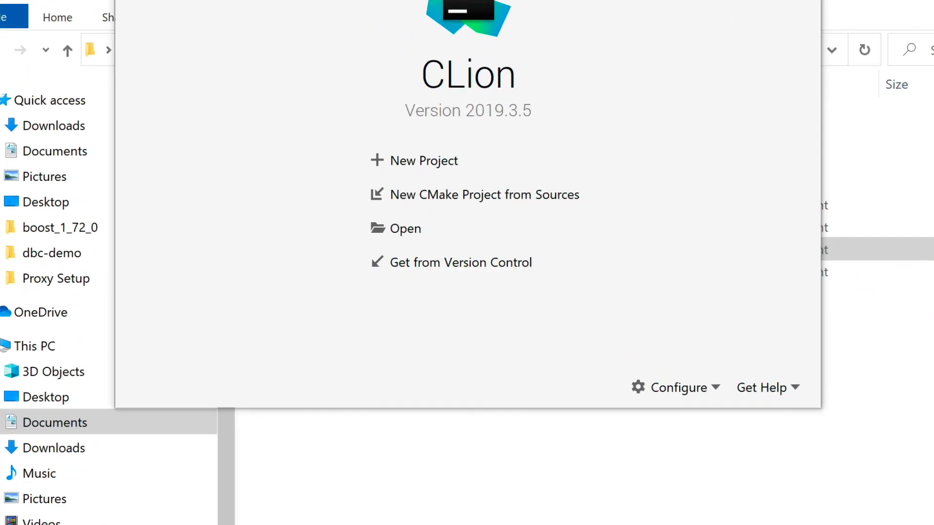
pyautogui.moveTo(342, 238)
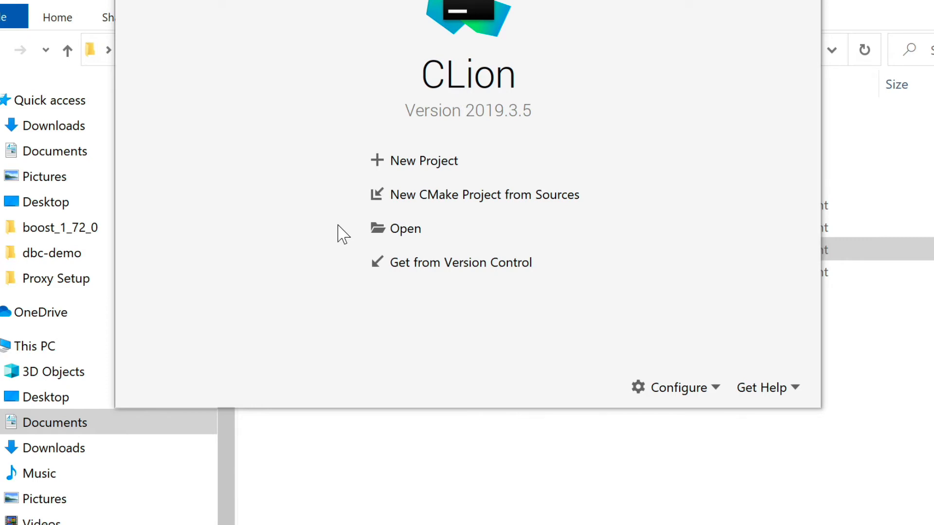
pyautogui.moveTo(336, 256)
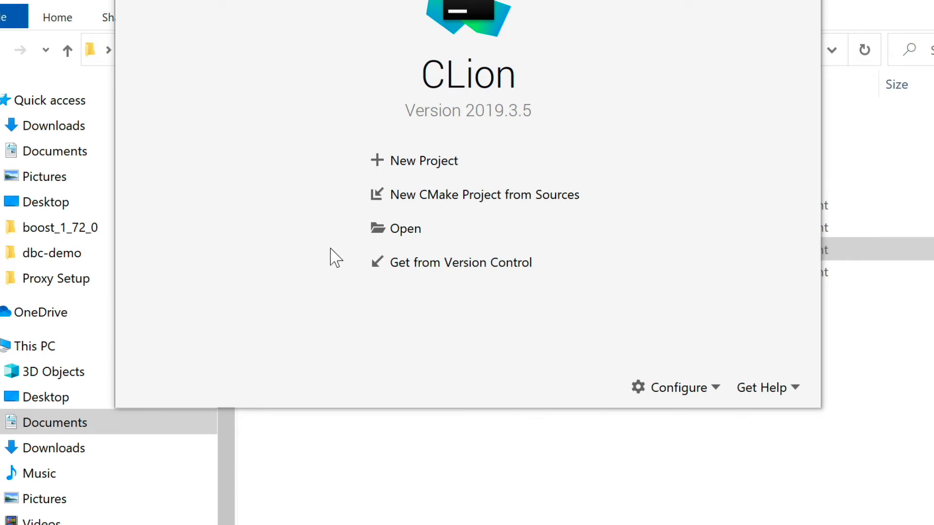
pyautogui.moveTo(406, 229)
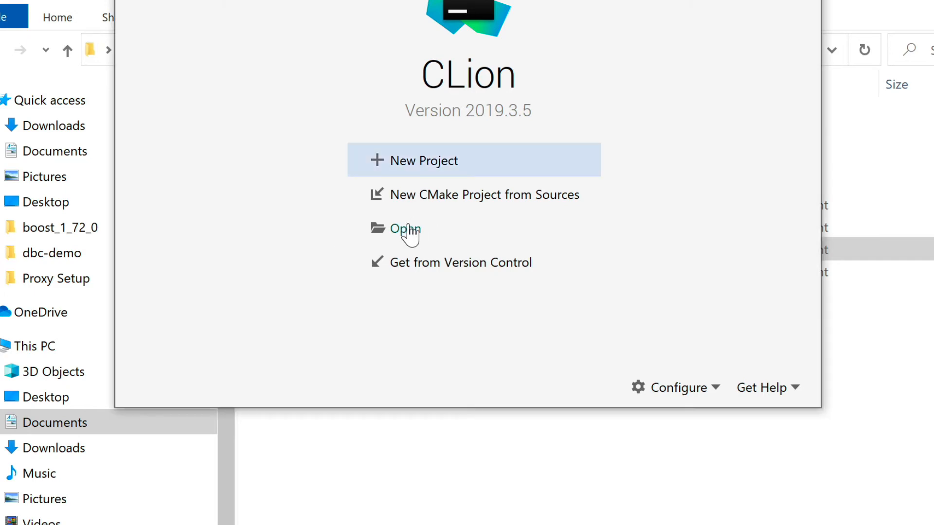
# Open Documents\dbc-demo as a project from the CLion welcome screen
pyautogui.click(403, 228)
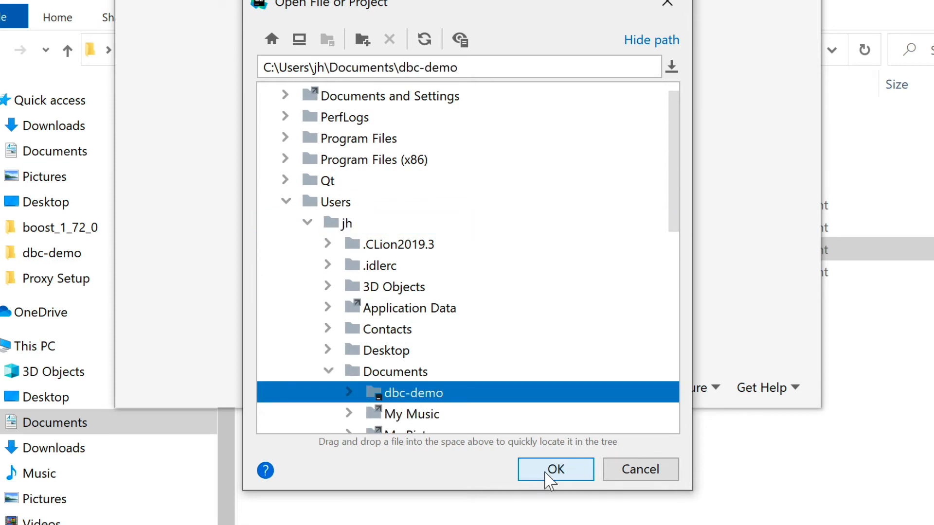
pyautogui.click(554, 469)
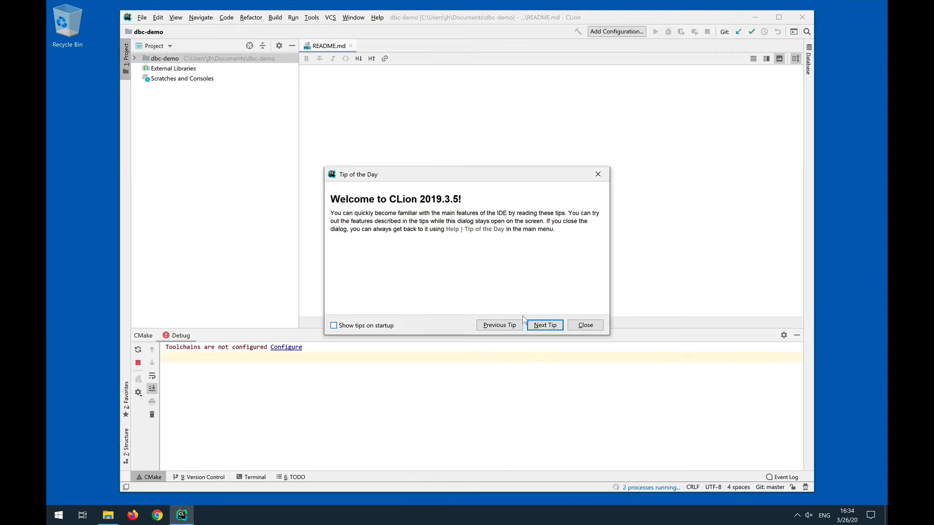
pyautogui.click(584, 325)
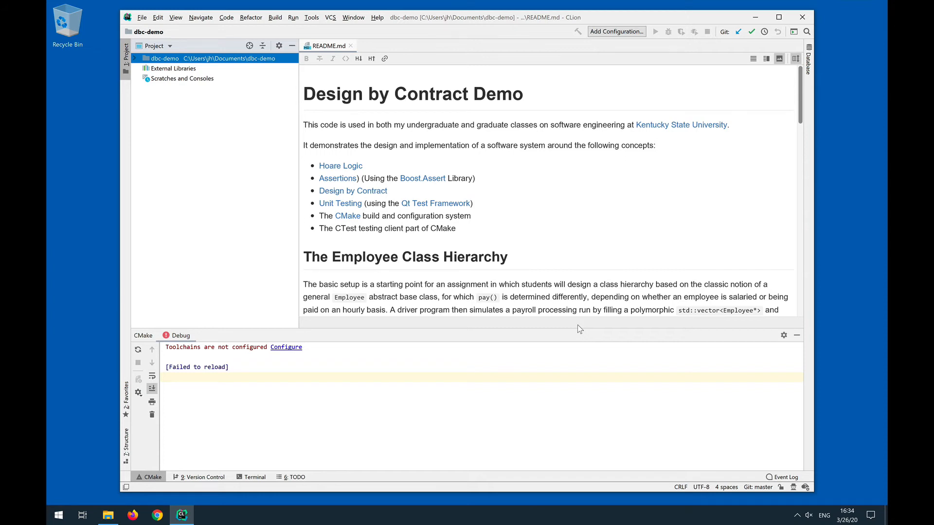
pyautogui.moveTo(550, 216)
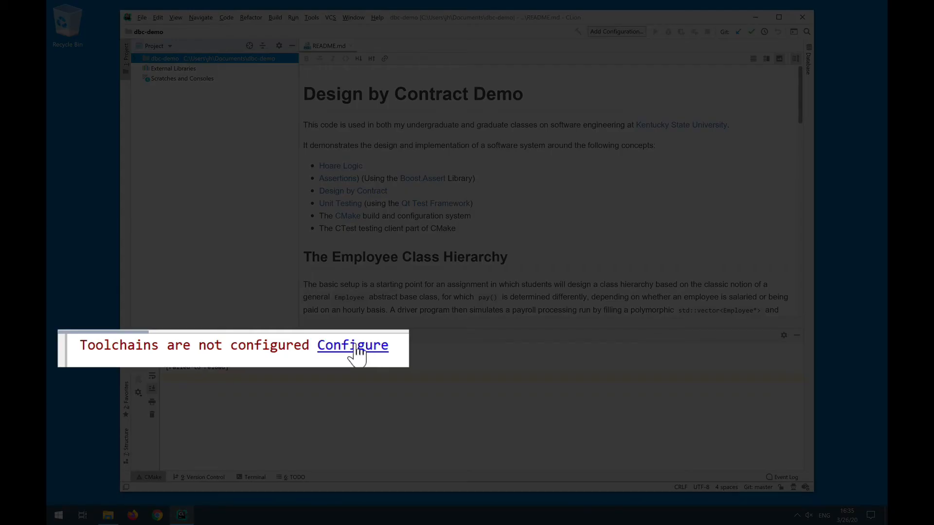
pyautogui.click(352, 345)
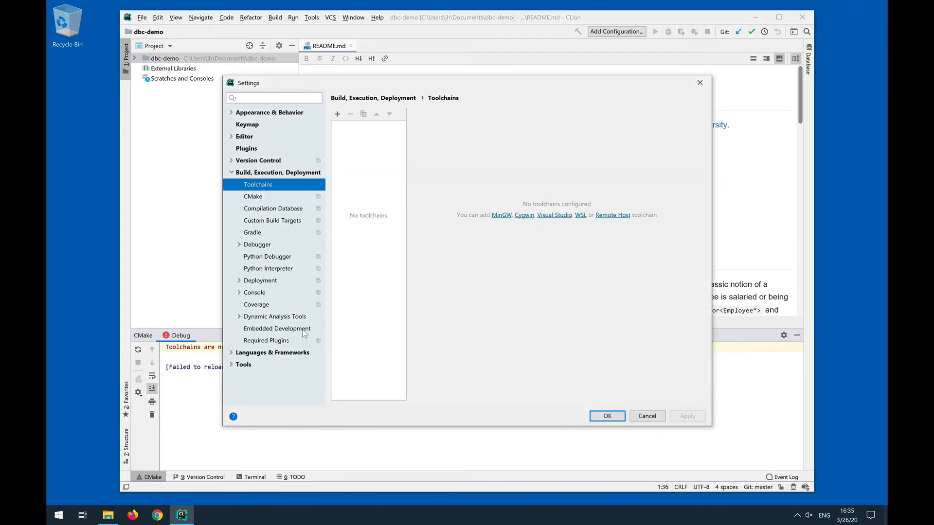
pyautogui.moveTo(342, 204)
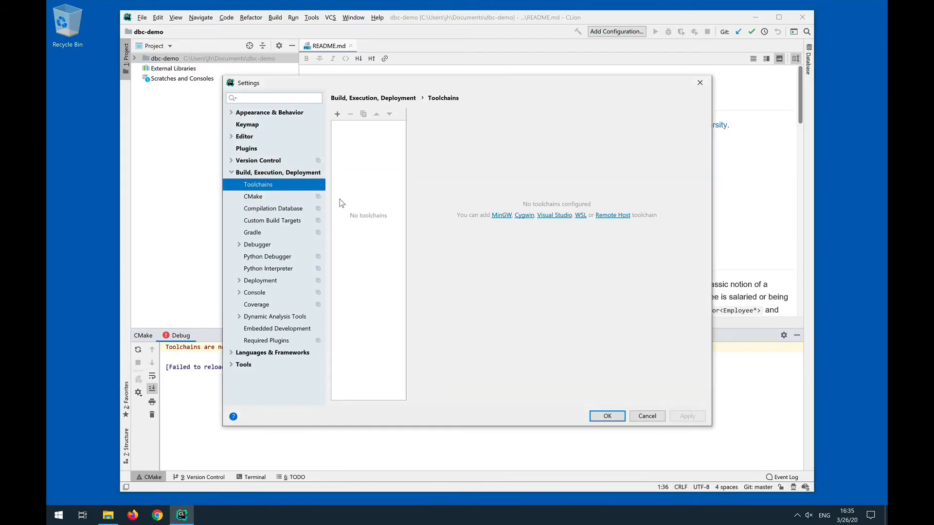
pyautogui.moveTo(274, 176)
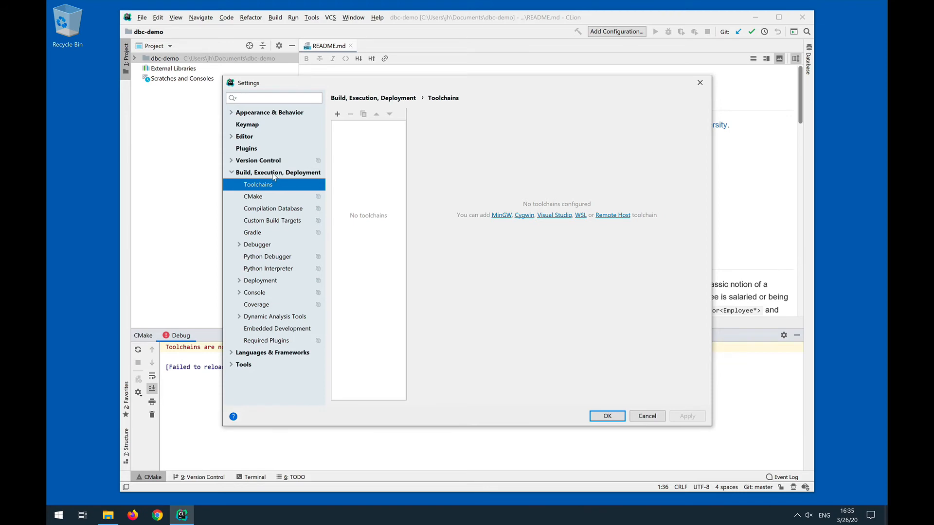
pyautogui.moveTo(269, 188)
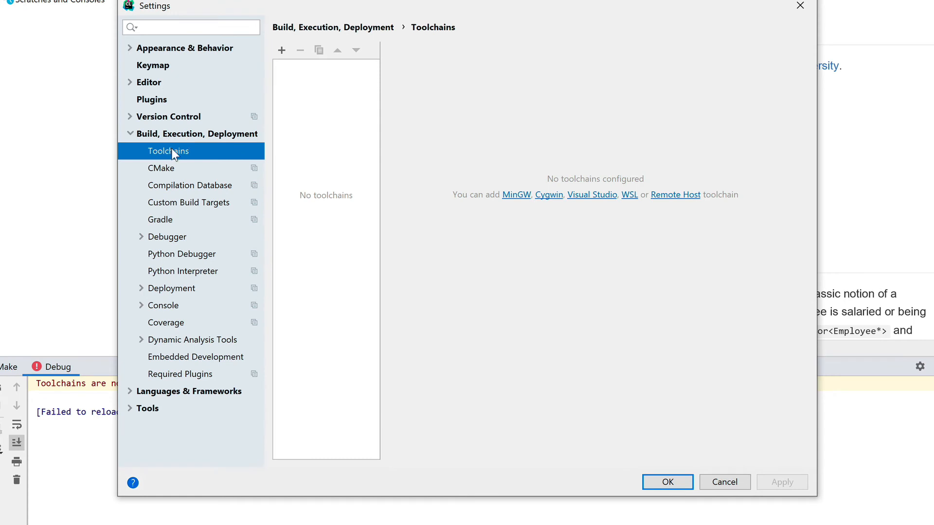
pyautogui.moveTo(483, 190)
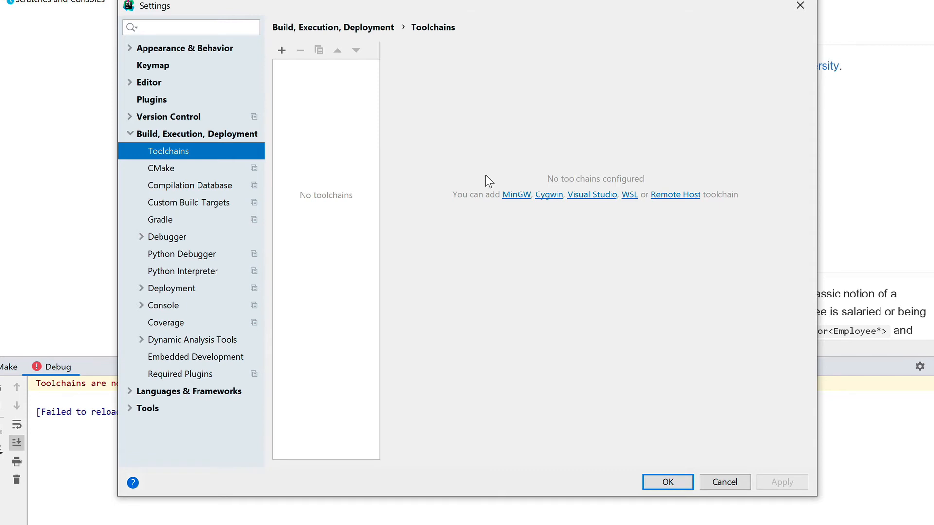
pyautogui.moveTo(519, 199)
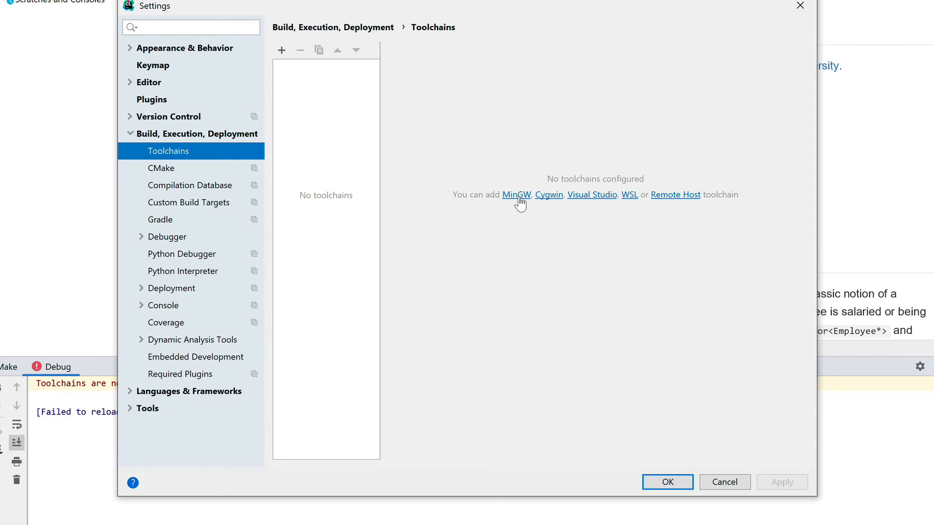
# Add a MinGW toolchain with environment C:\Qt\Tools\mingw730_64 and confirm it
pyautogui.click(515, 195)
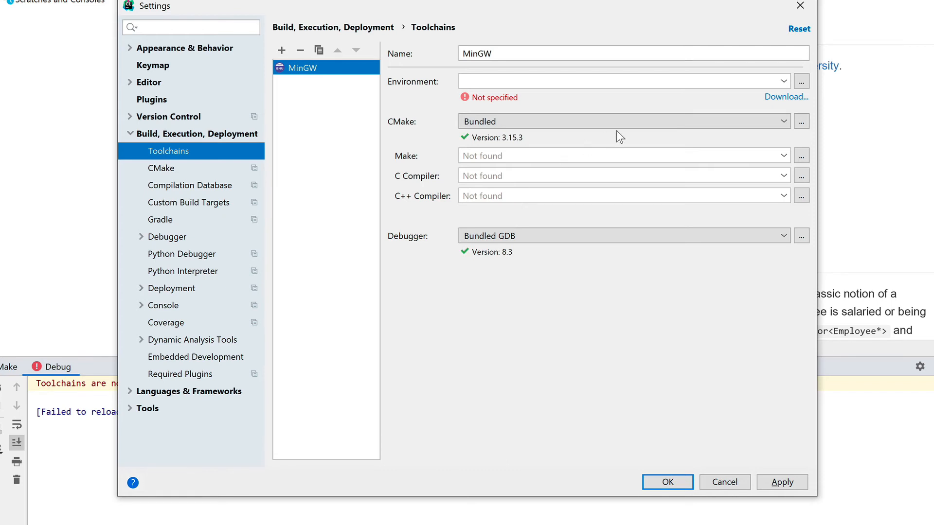
pyautogui.moveTo(800, 82)
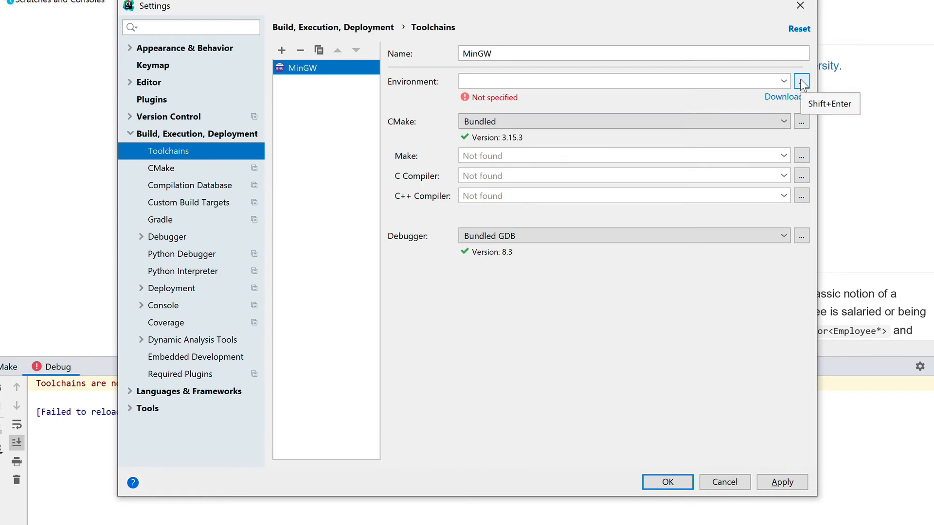
pyautogui.click(801, 82)
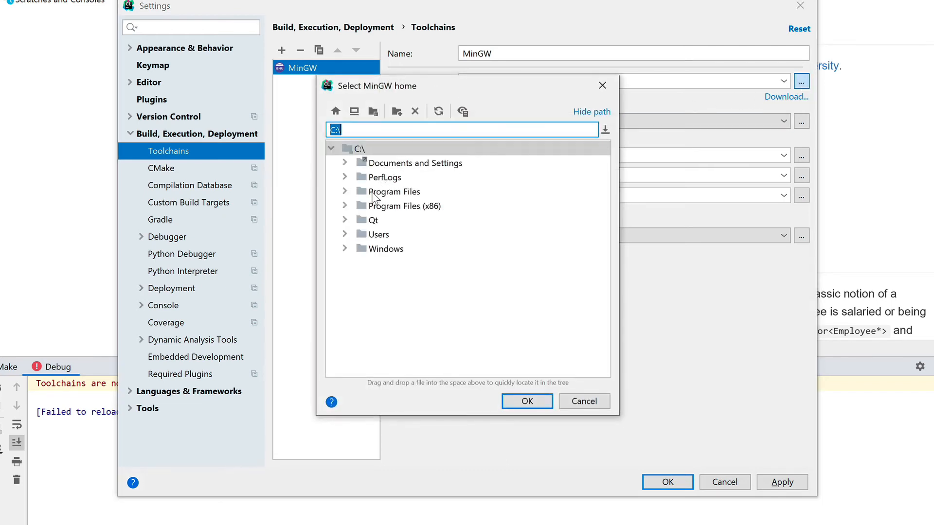
pyautogui.click(345, 220)
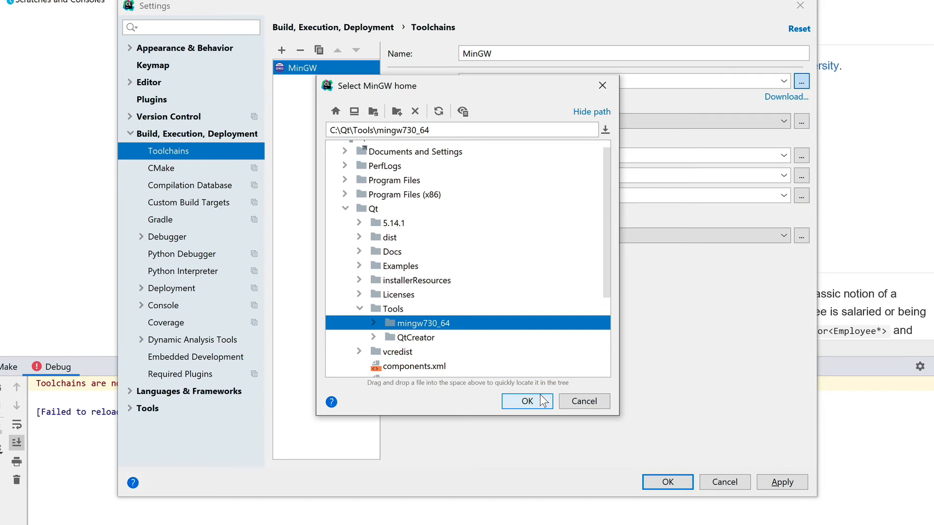
pyautogui.click(525, 401)
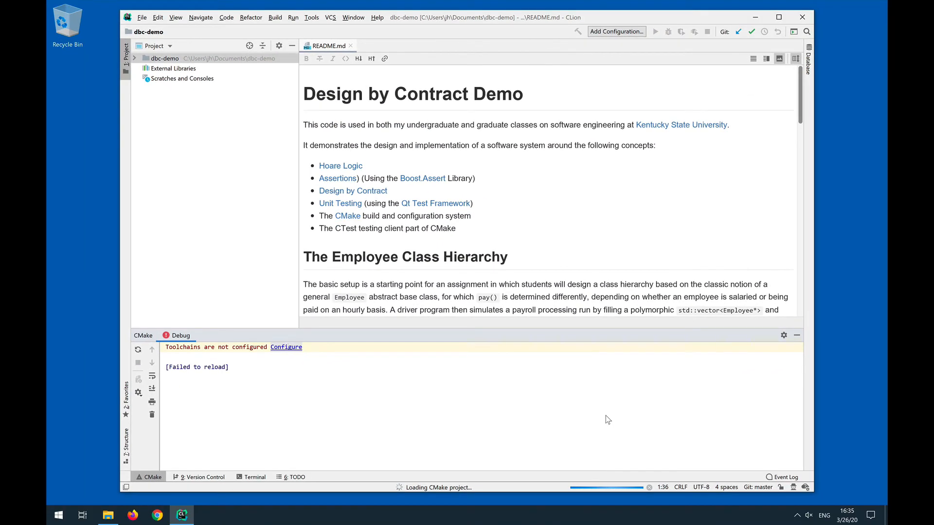
# Watch the CMake reload detect MinGW and Boost, then expand the dbc-demo project tree
pyautogui.click(286, 347)
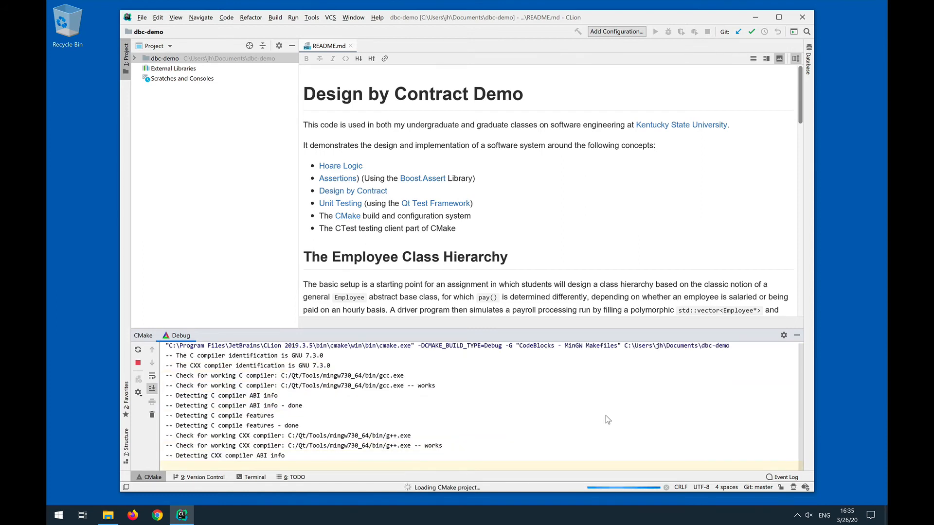
pyautogui.scroll(-3)
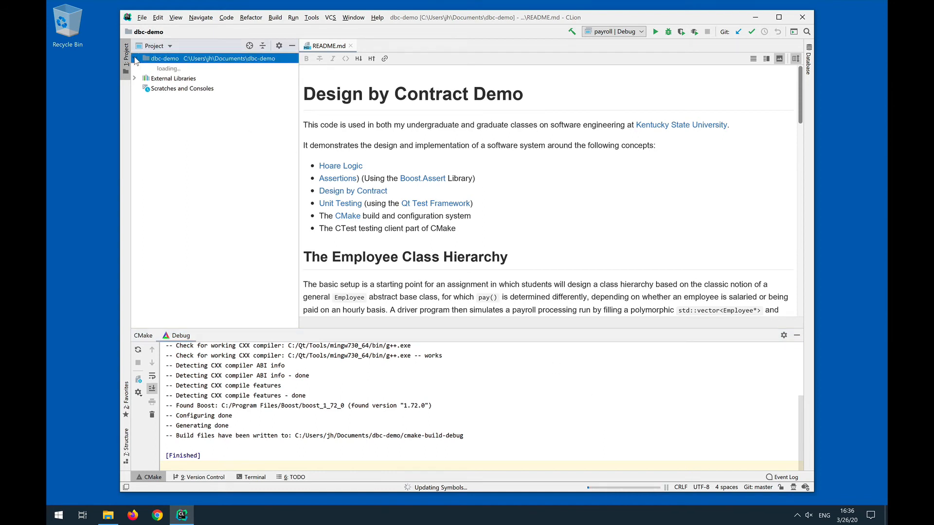
pyautogui.click(134, 58)
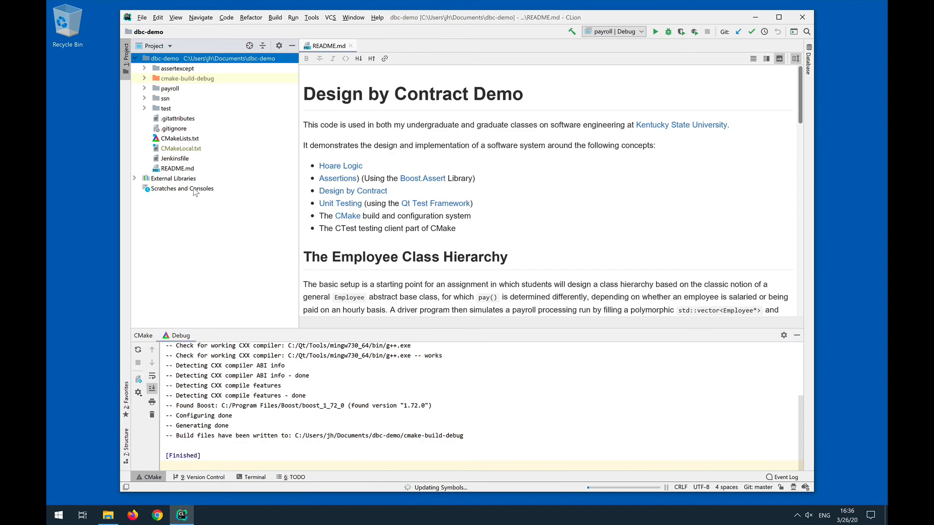
pyautogui.moveTo(193, 223)
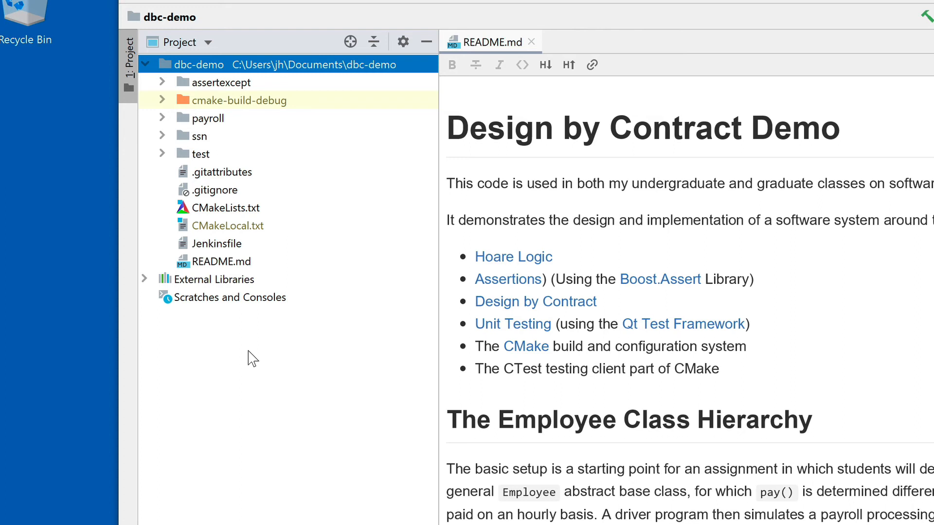
pyautogui.moveTo(848, 136)
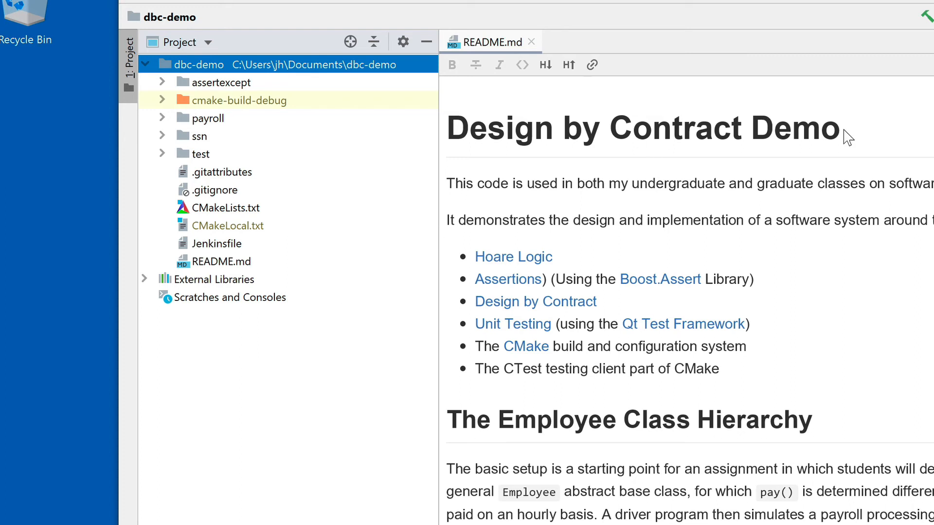
pyautogui.moveTo(907, 158)
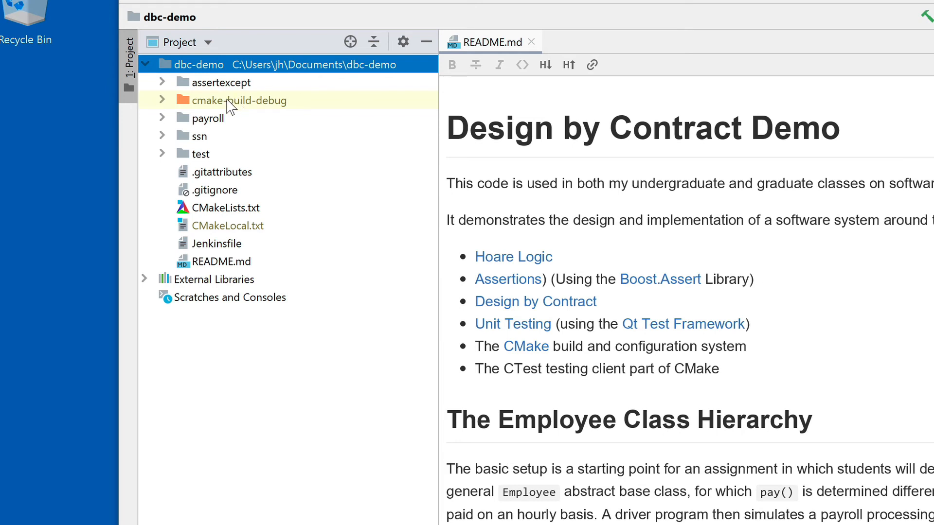
# Open payroll/main.cpp and launch Run 'payroll' to build and execute it
pyautogui.click(161, 118)
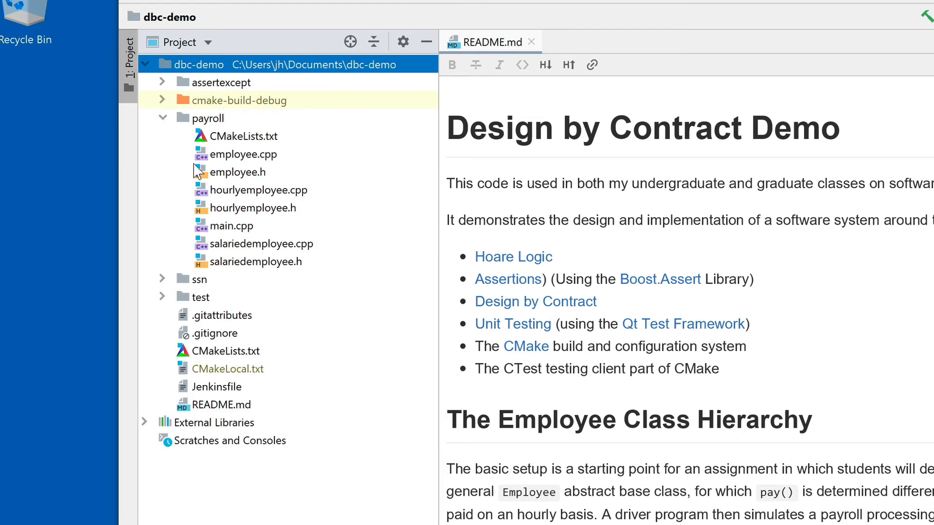
pyautogui.doubleClick(231, 225)
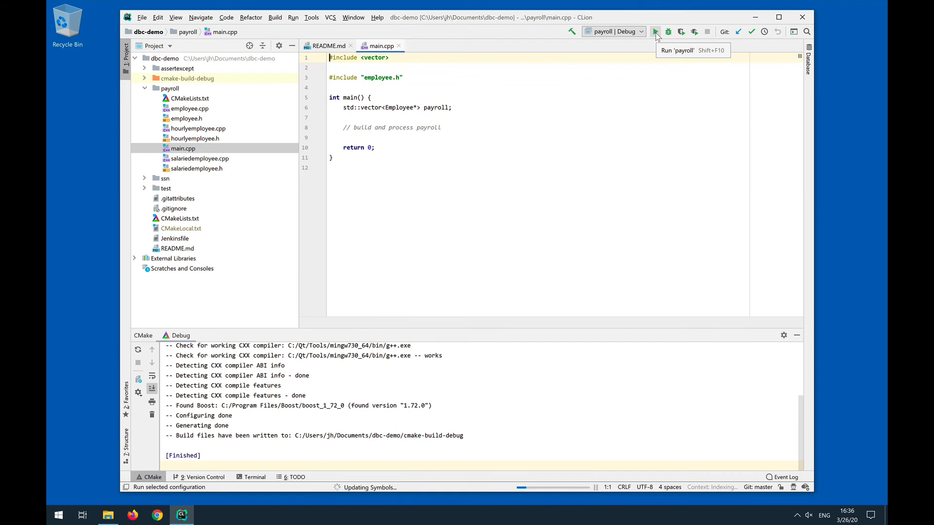
pyautogui.click(654, 32)
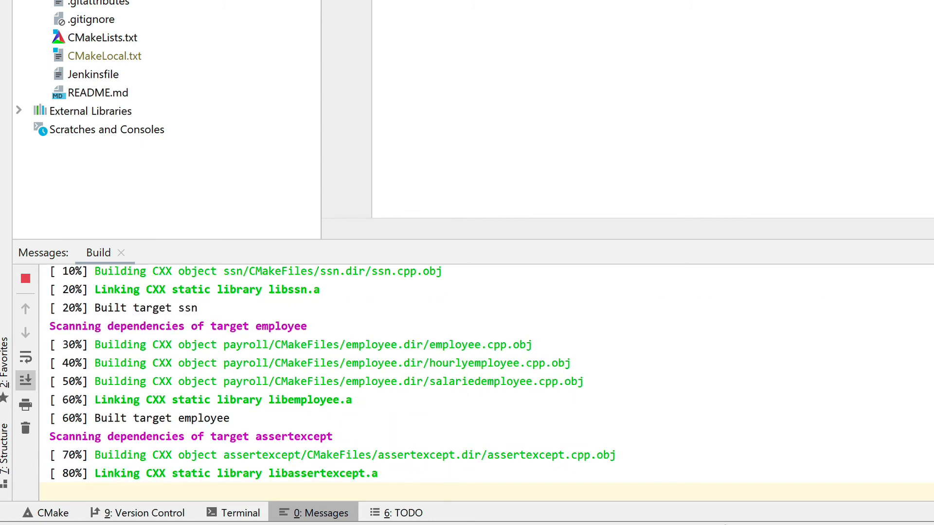
# Confirm payroll built to 100% in Messages and exited with code 0 in the Run output
pyautogui.scroll(-3)
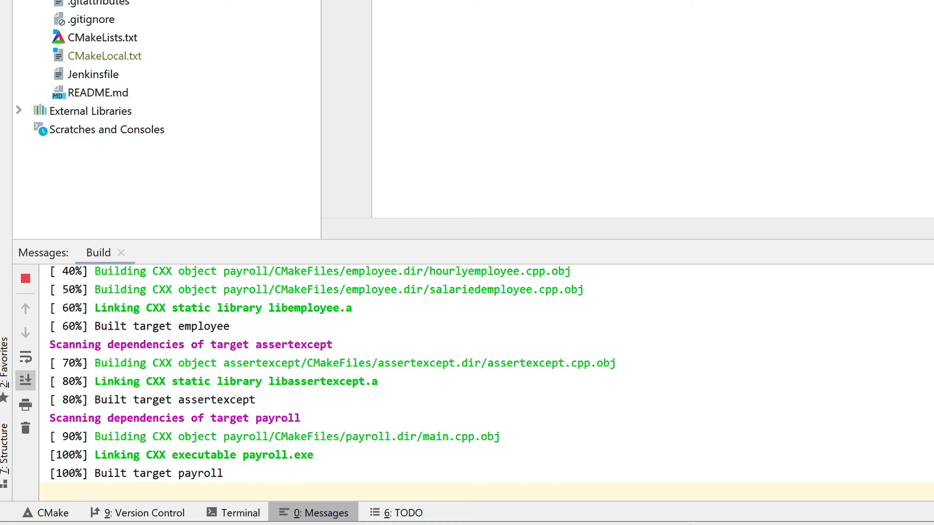
pyautogui.click(398, 512)
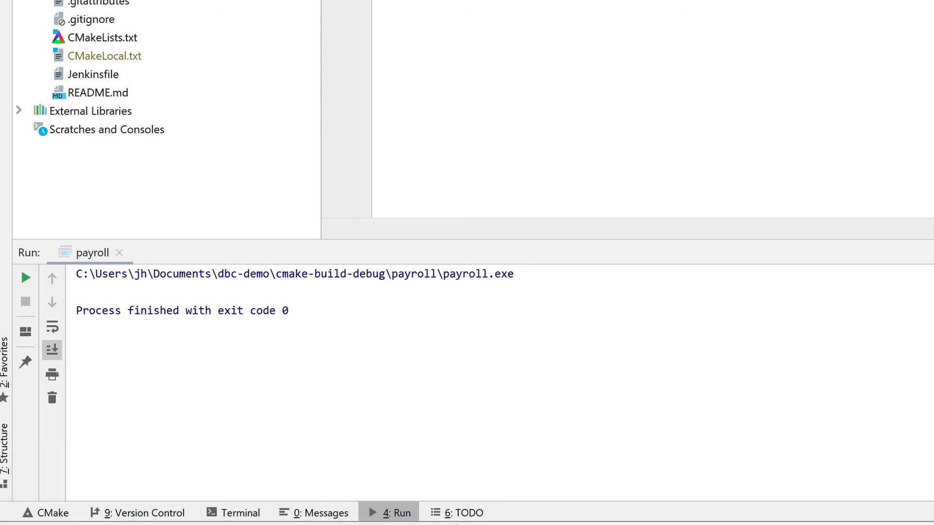
pyautogui.moveTo(594, 340)
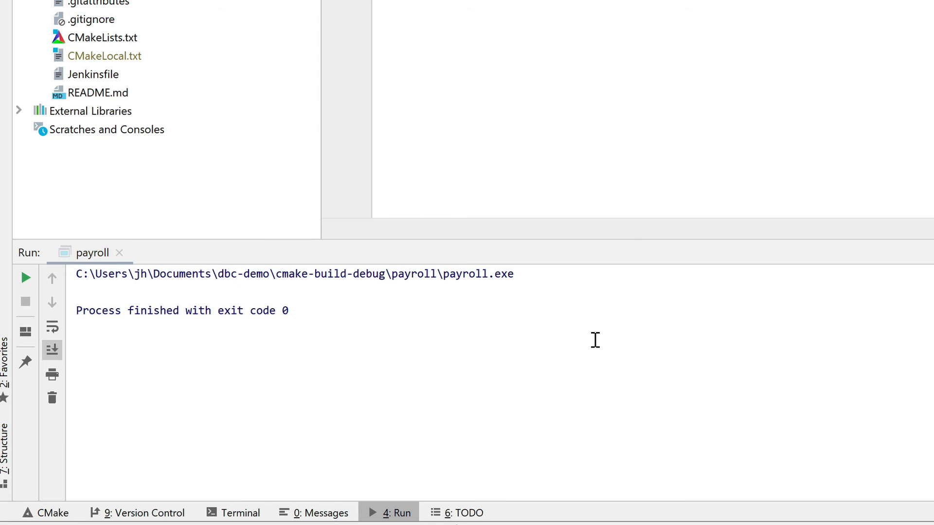
pyautogui.moveTo(312, 513)
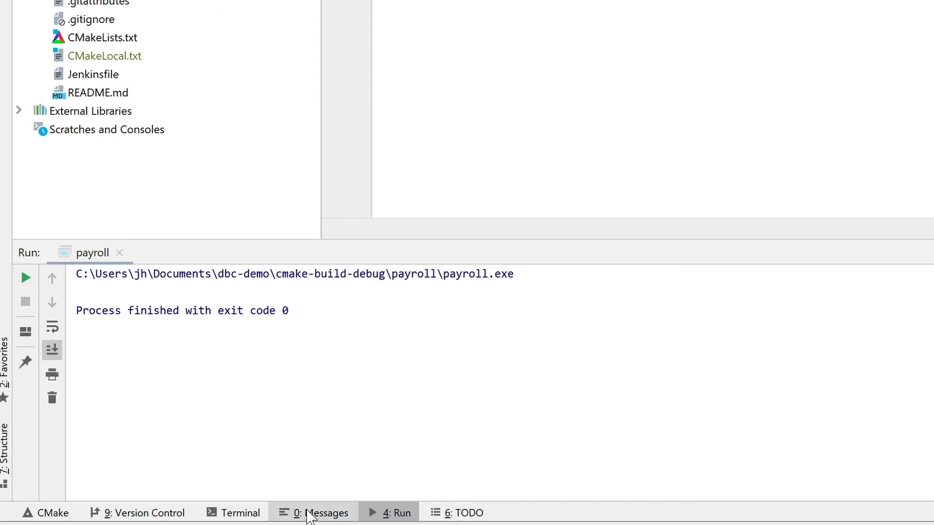
pyautogui.click(314, 513)
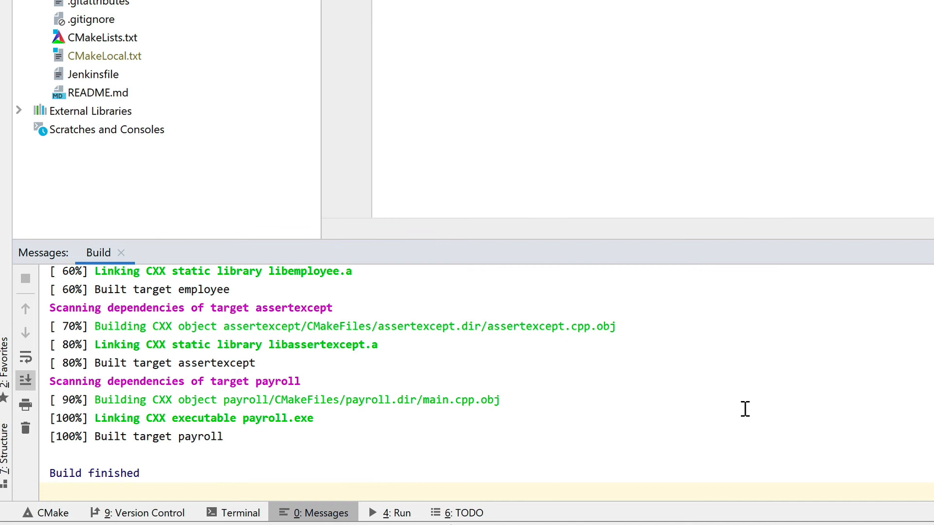
pyautogui.moveTo(481, 466)
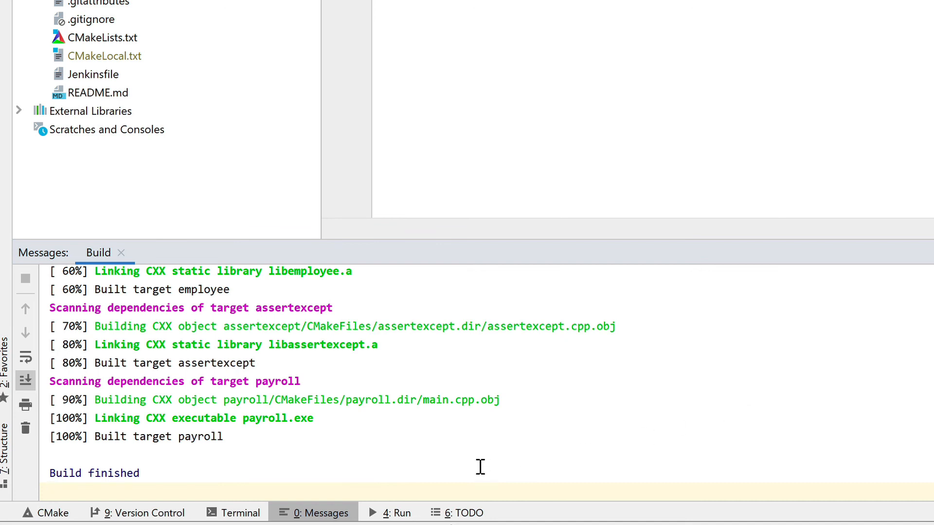
pyautogui.click(395, 513)
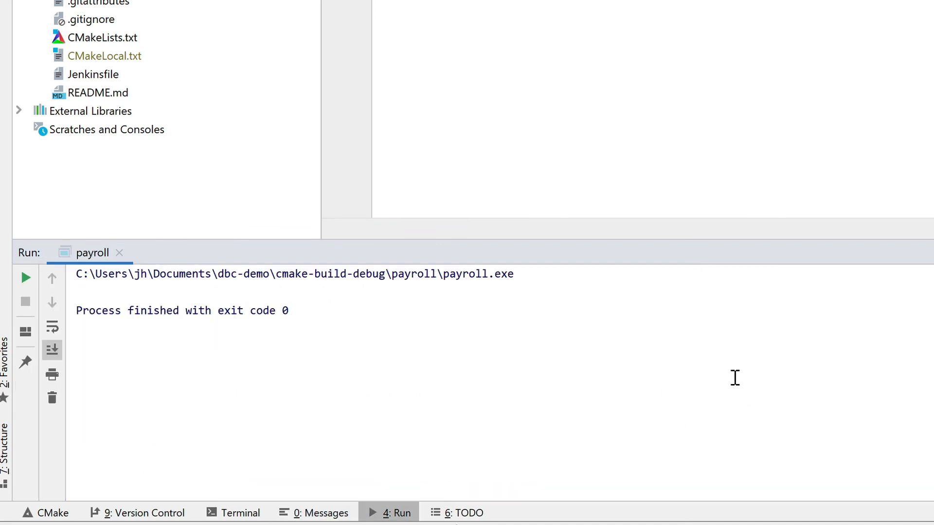